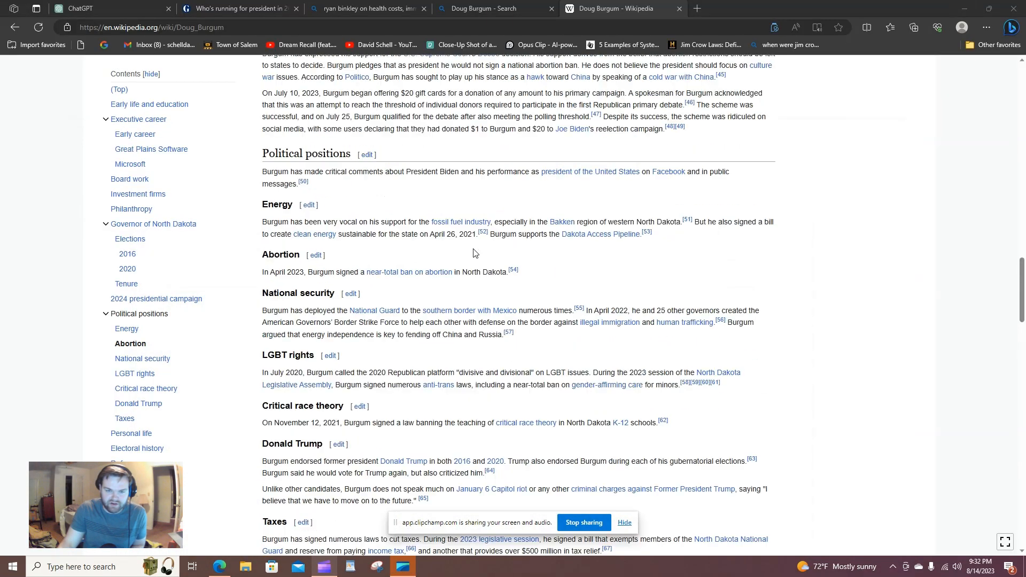
Step: Scroll the Doug Burgum article back toward its introduction and infobox
{"action": "scroll", "scroll_direction": "up", "scroll_amount": 3}
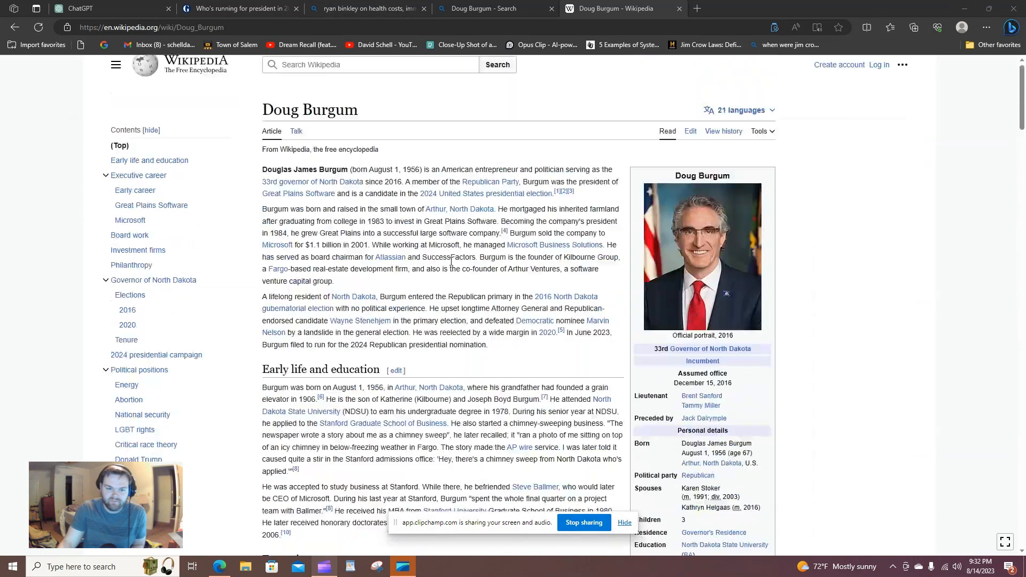
{"action": "scroll", "scroll_direction": "down", "scroll_amount": 3}
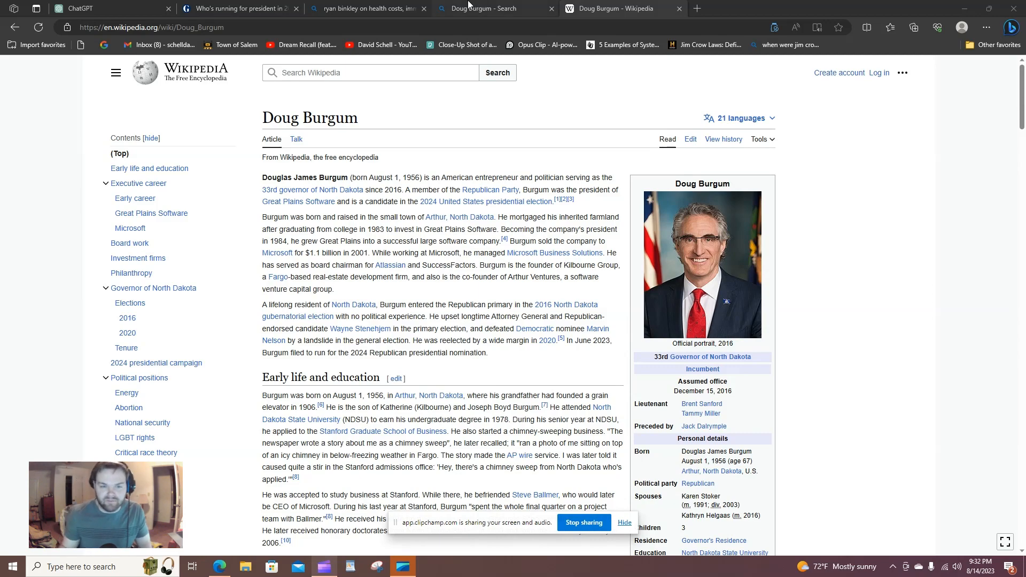
Step: Switch to the Guardian 2024 candidates list at the Republican entries for Binkley and Burgum
{"action": "left_click", "coordinate": [238, 8]}
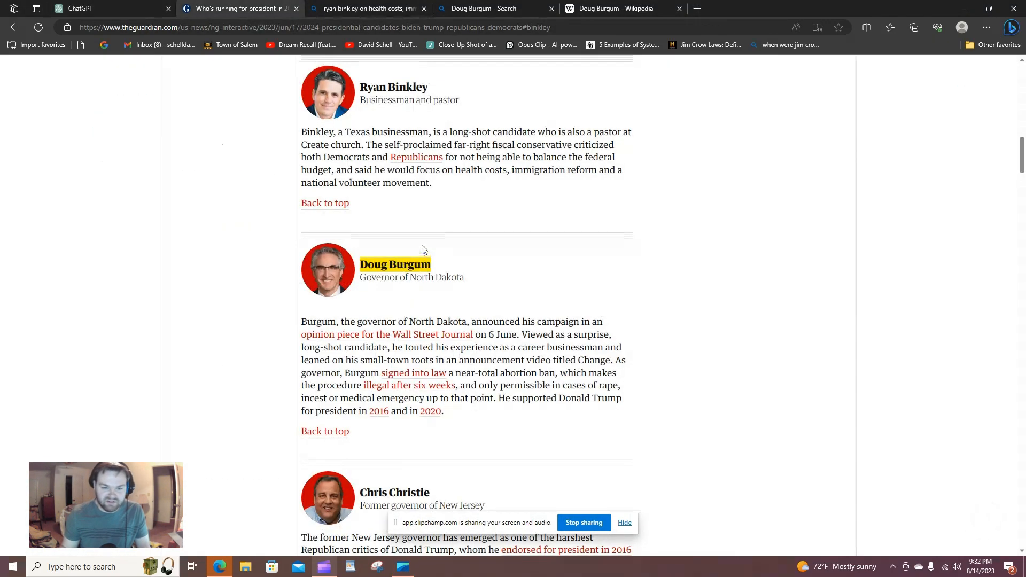
{"action": "scroll", "scroll_direction": "up", "scroll_amount": 3}
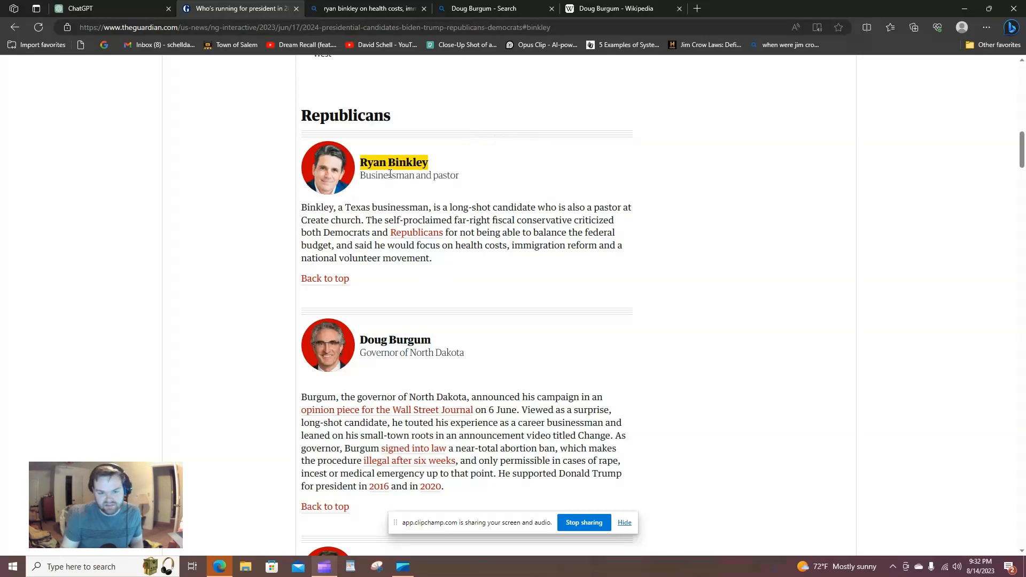
{"action": "mouse_move", "coordinate": [308, 167]}
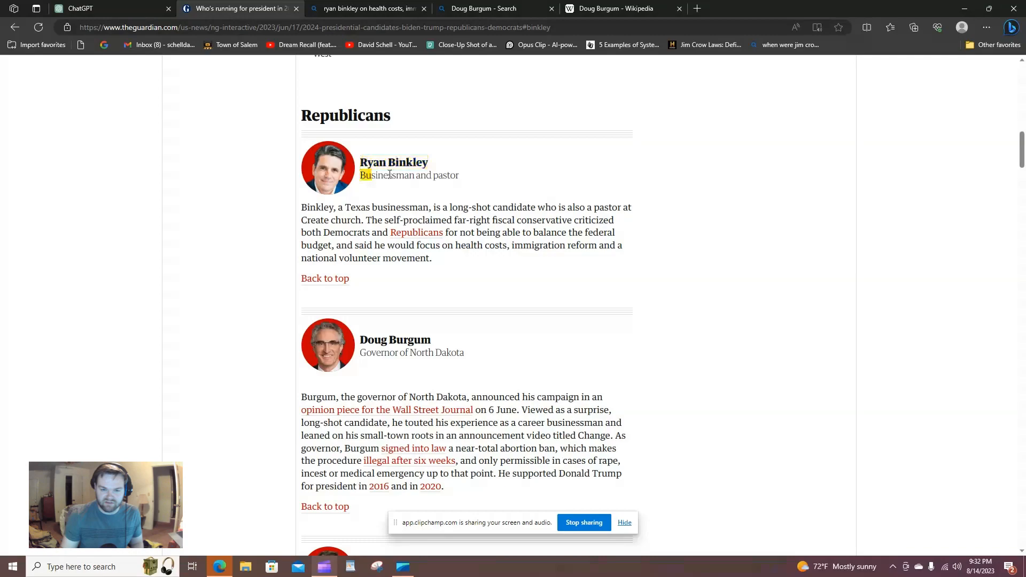
{"action": "scroll", "scroll_direction": "down", "scroll_amount": 3}
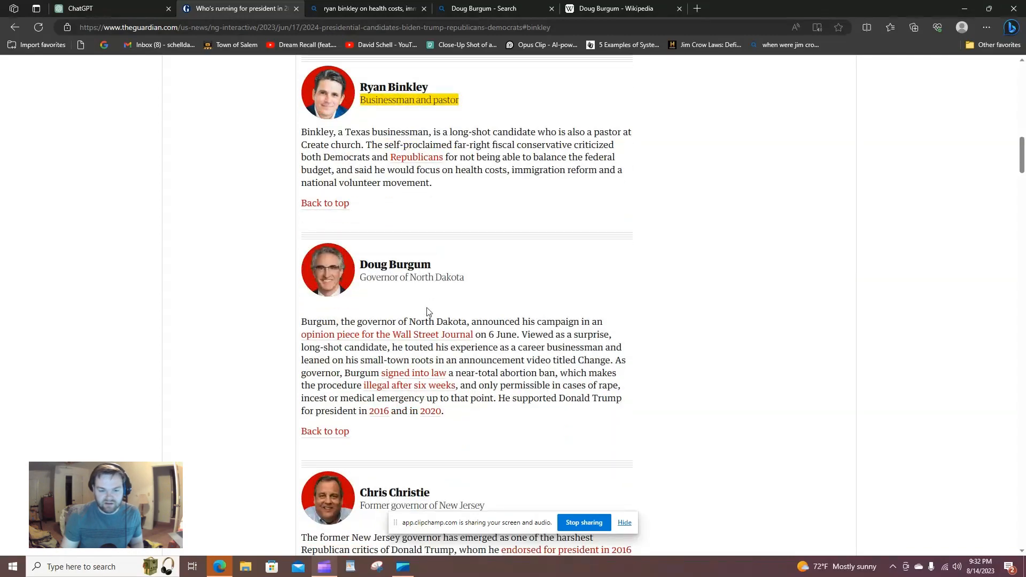
Step: Return via the Bing tab to Burgum's Wikipedia article and scroll to Political positions
{"action": "left_click", "coordinate": [487, 9]}
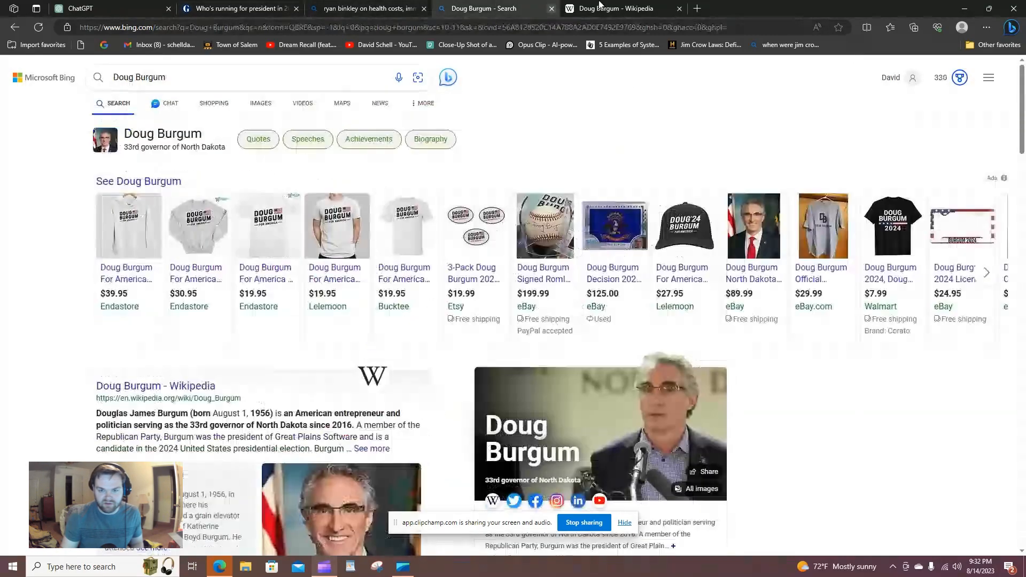
{"action": "left_click", "coordinate": [615, 9]}
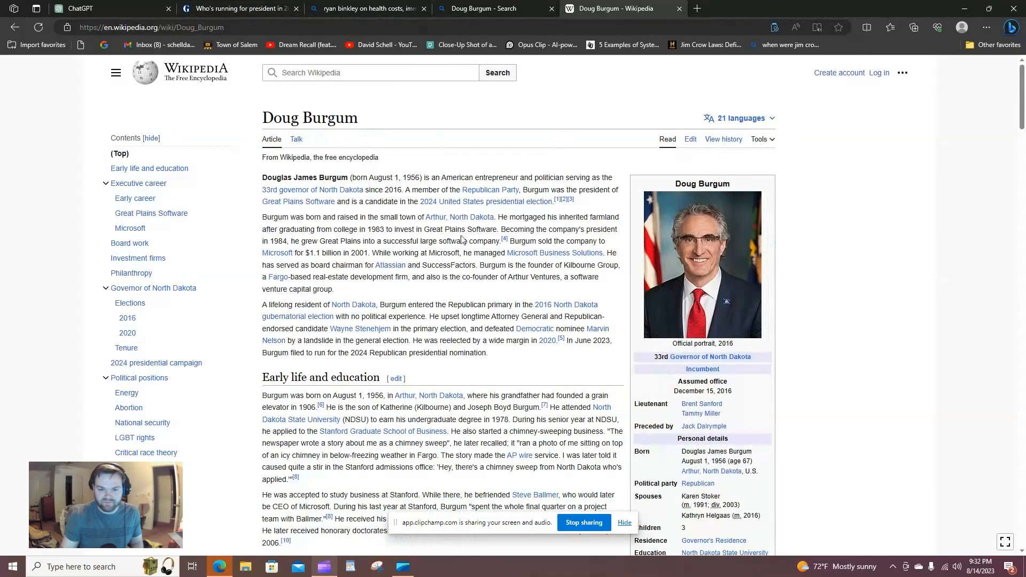
{"action": "scroll", "scroll_direction": "down", "scroll_amount": 3}
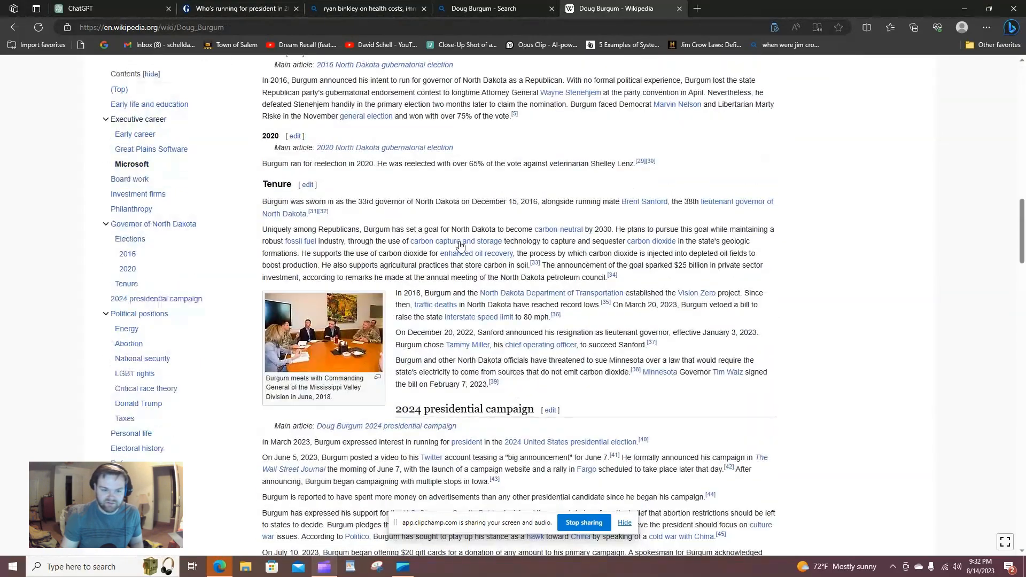
{"action": "scroll", "scroll_direction": "down", "scroll_amount": 3}
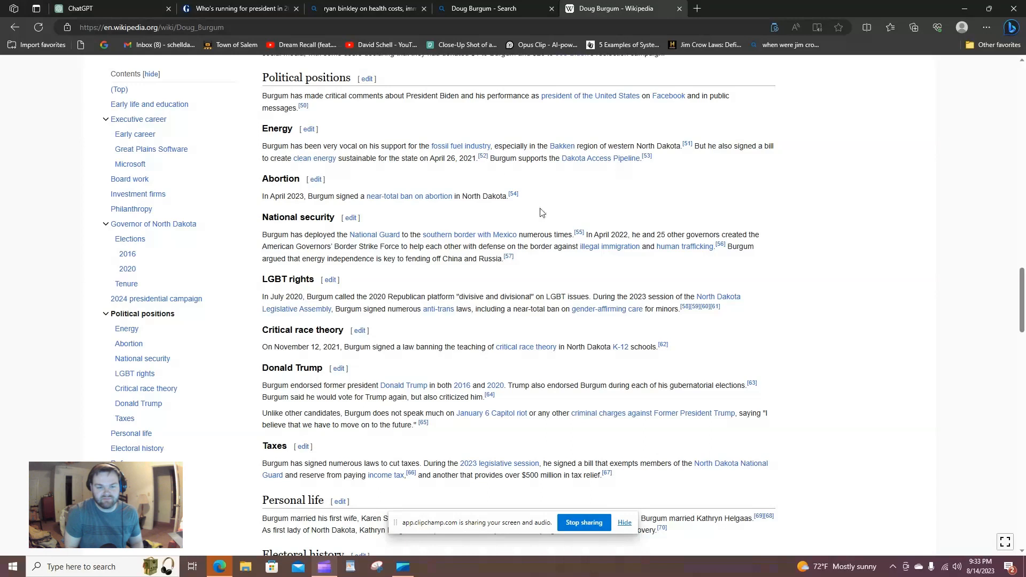
{"action": "mouse_move", "coordinate": [621, 199]}
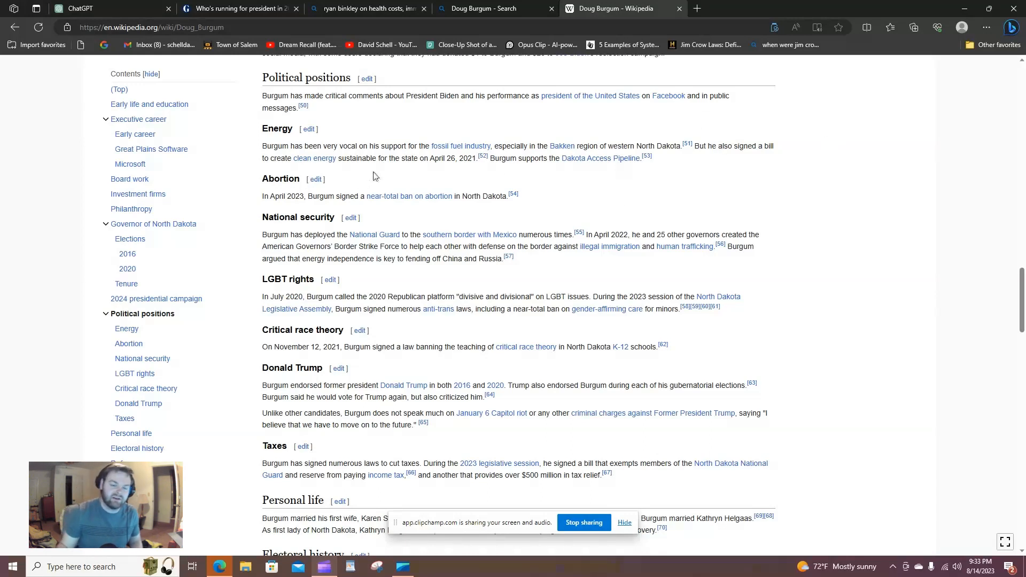
{"action": "mouse_move", "coordinate": [452, 177]}
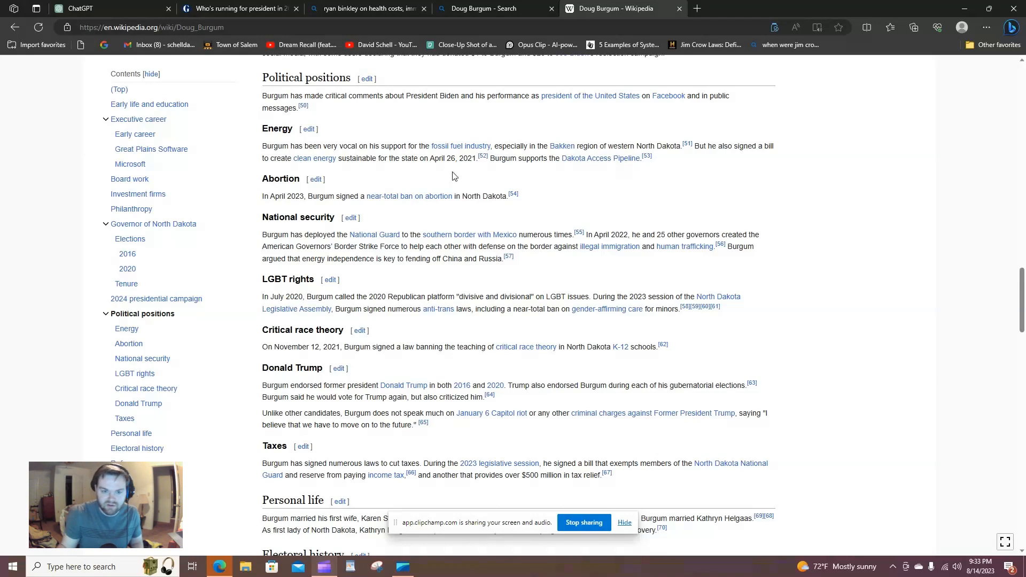
{"action": "mouse_move", "coordinate": [555, 190]}
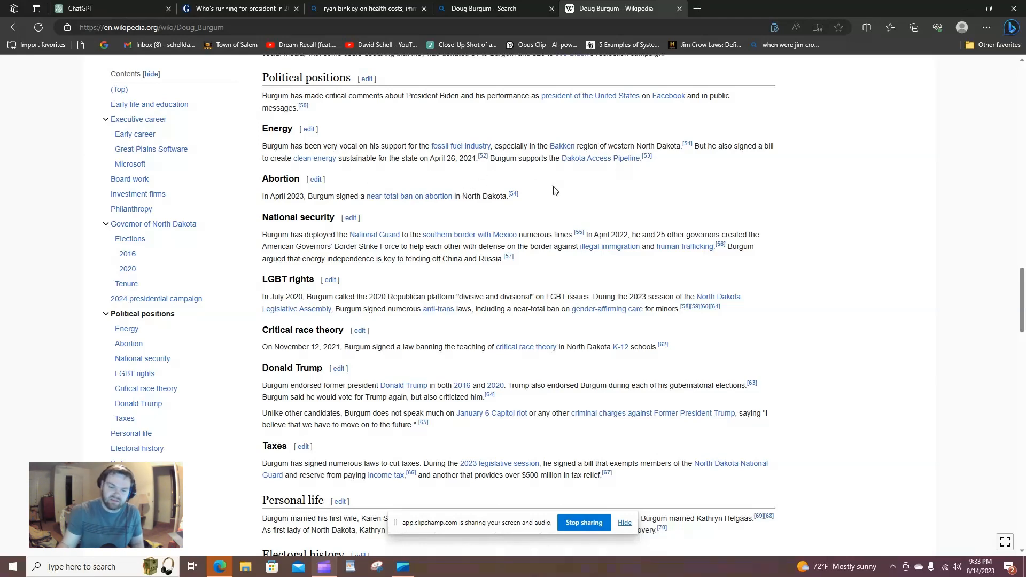
{"action": "mouse_move", "coordinate": [402, 181]}
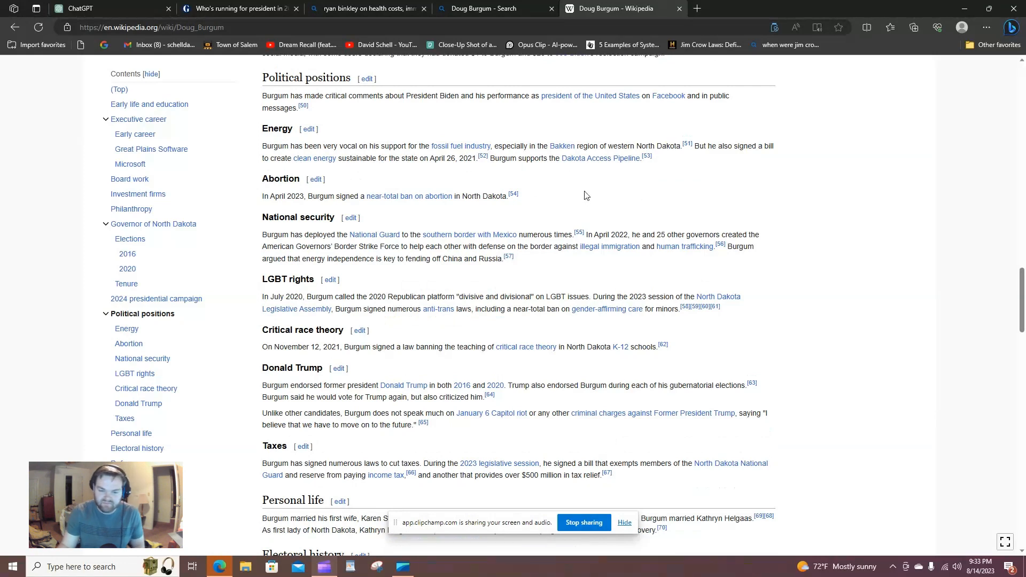
{"action": "mouse_move", "coordinate": [497, 195]}
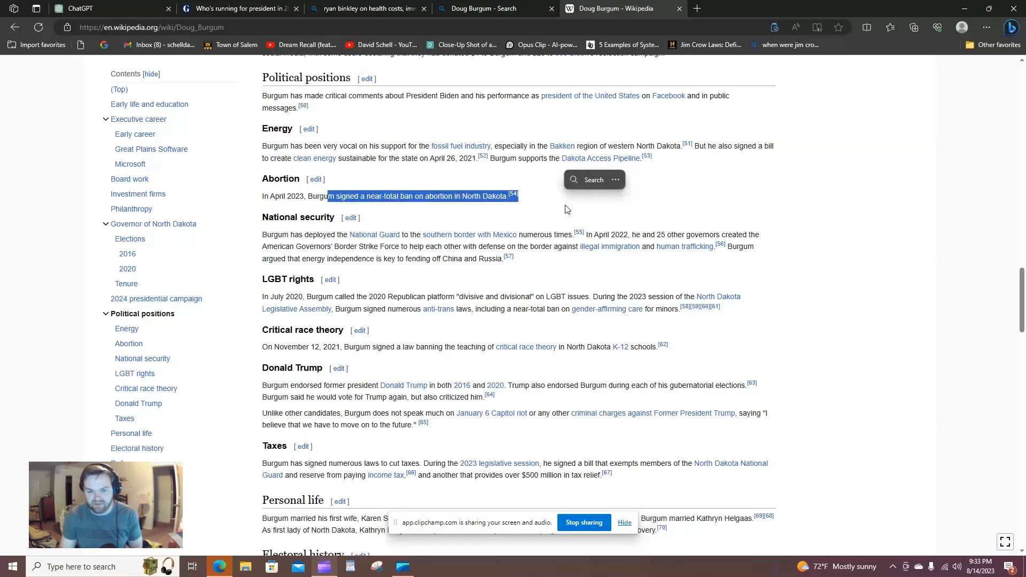
Step: Clear the highlight on Burgum's near-total abortion ban sentence
{"action": "left_click", "coordinate": [290, 244]}
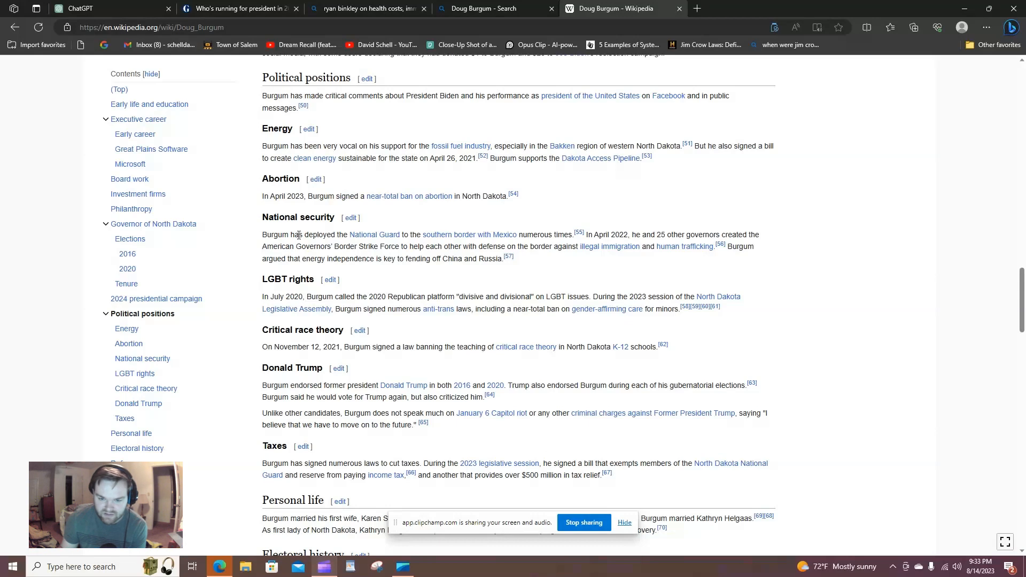
{"action": "mouse_move", "coordinate": [591, 259]}
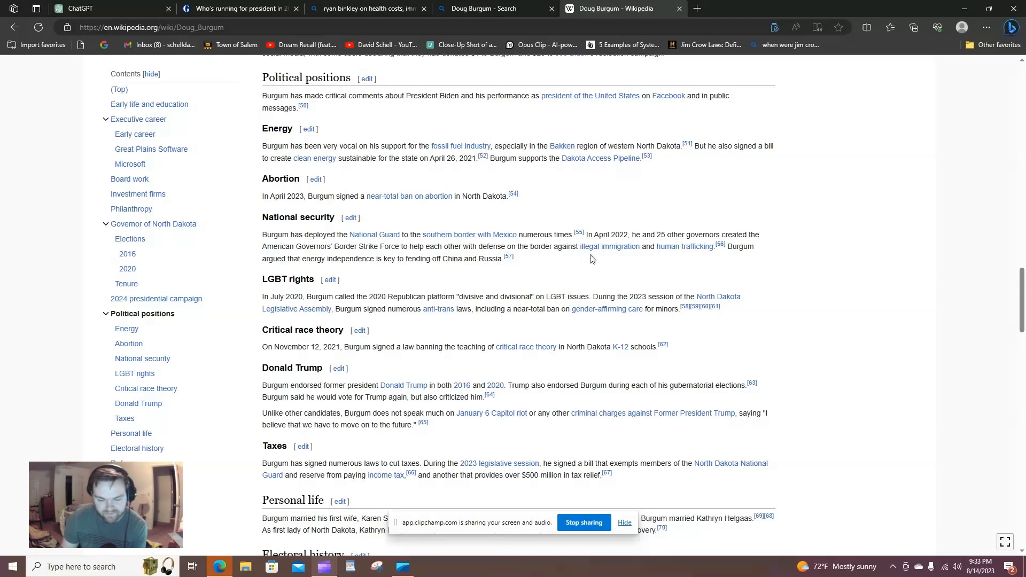
{"action": "mouse_move", "coordinate": [587, 259]}
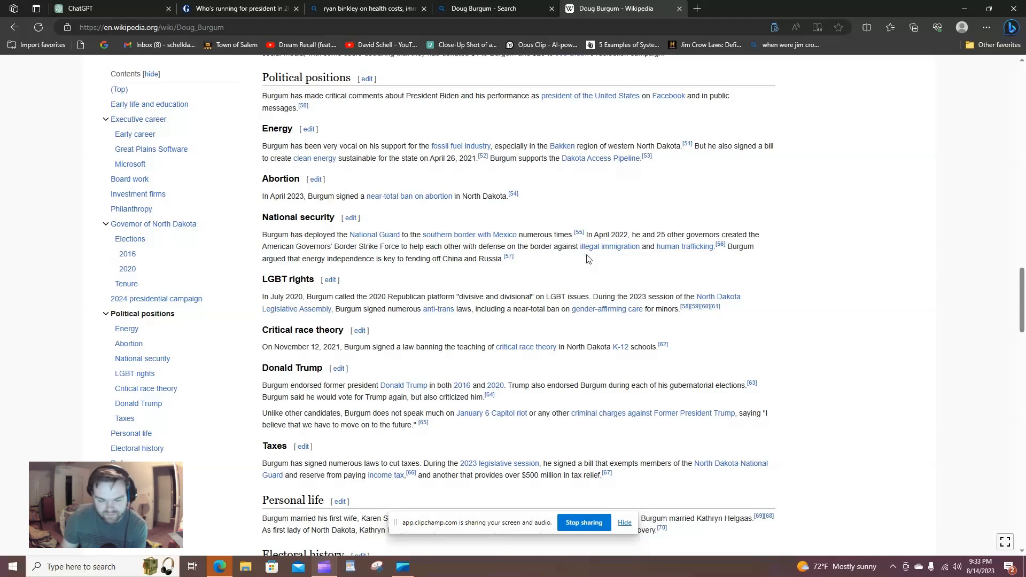
{"action": "mouse_move", "coordinate": [591, 276]}
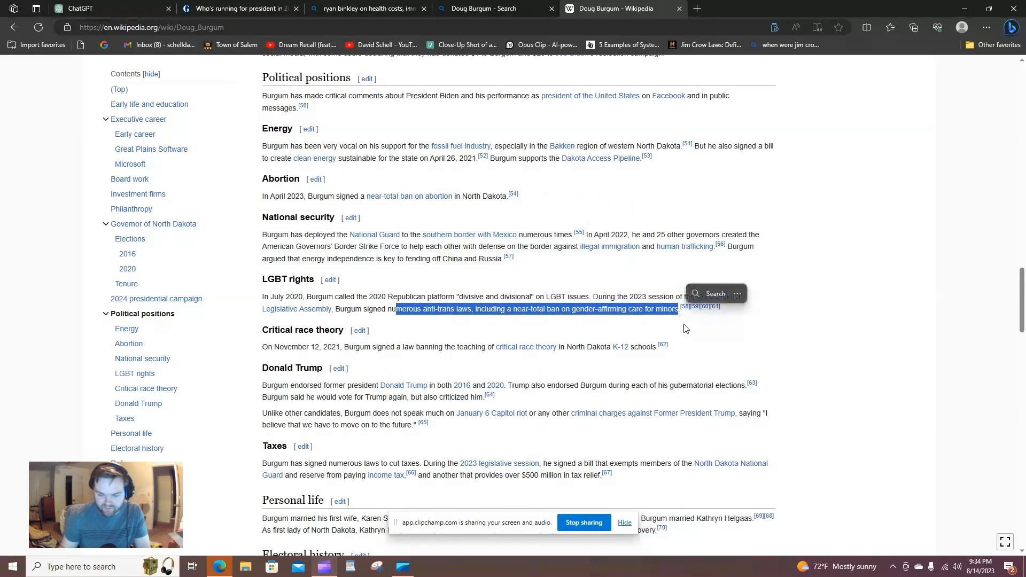
{"action": "left_click", "coordinate": [672, 327]}
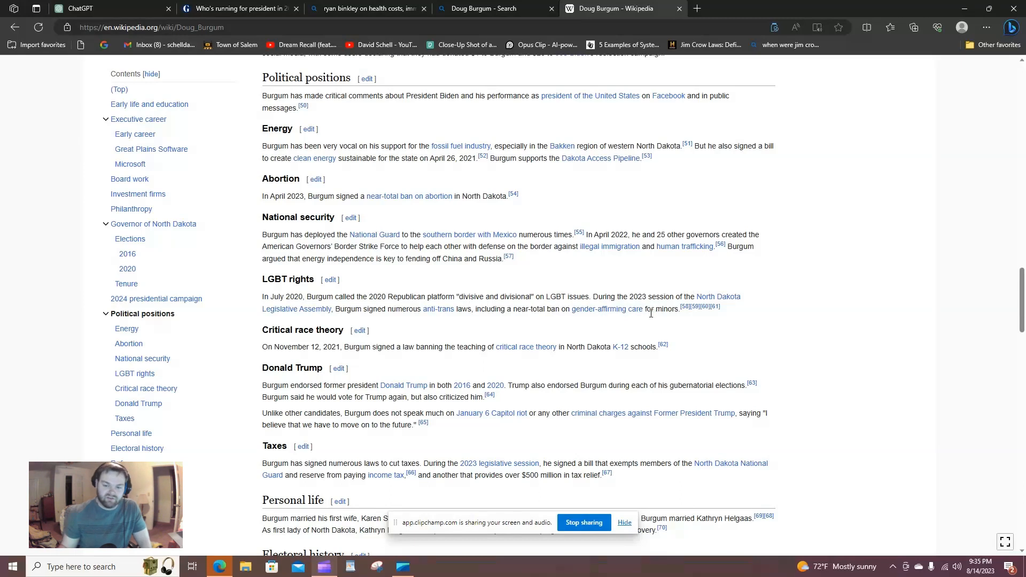
{"action": "double_click", "coordinate": [662, 309]}
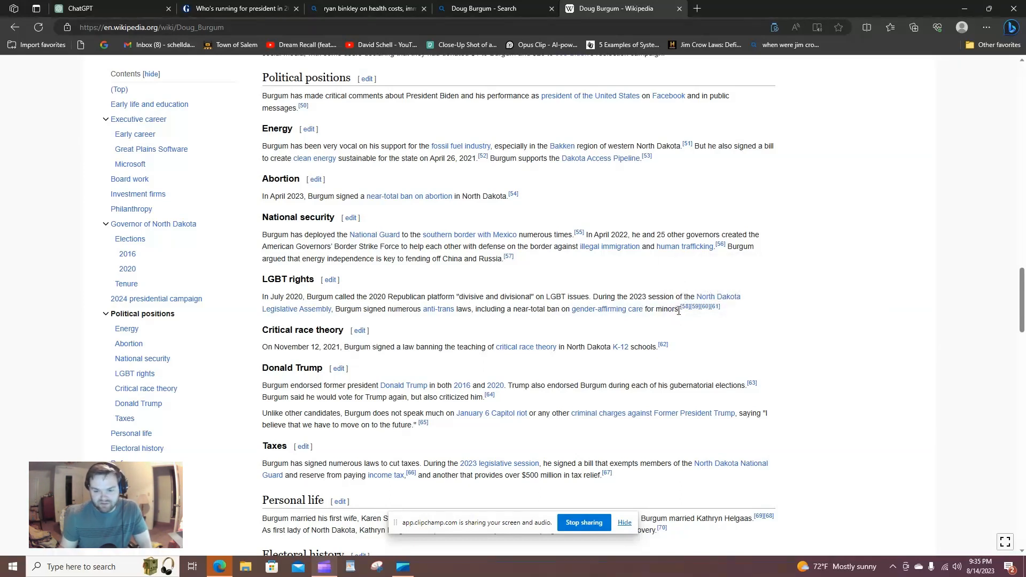
{"action": "double_click", "coordinate": [659, 309]}
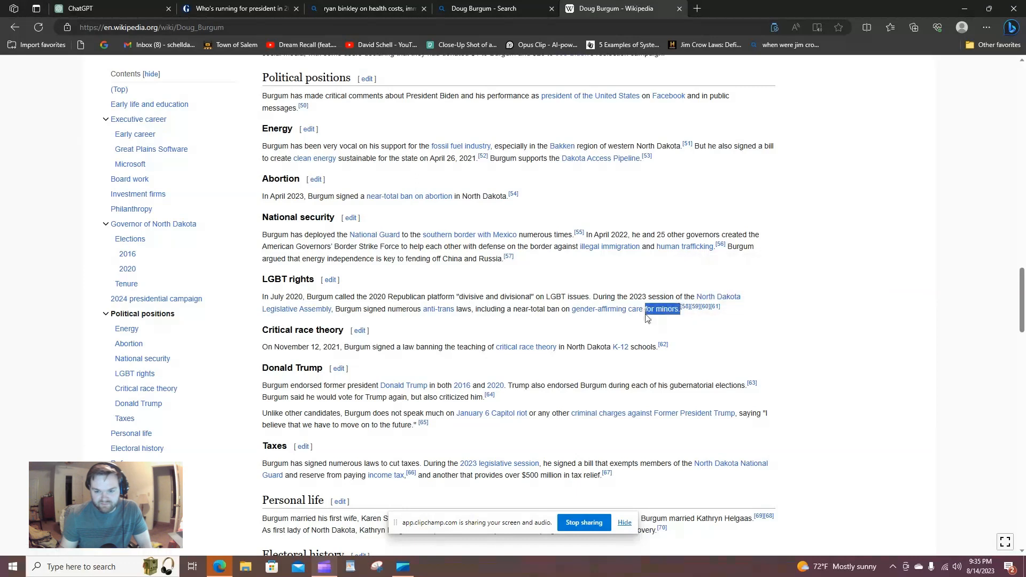
{"action": "left_click", "coordinate": [515, 323]}
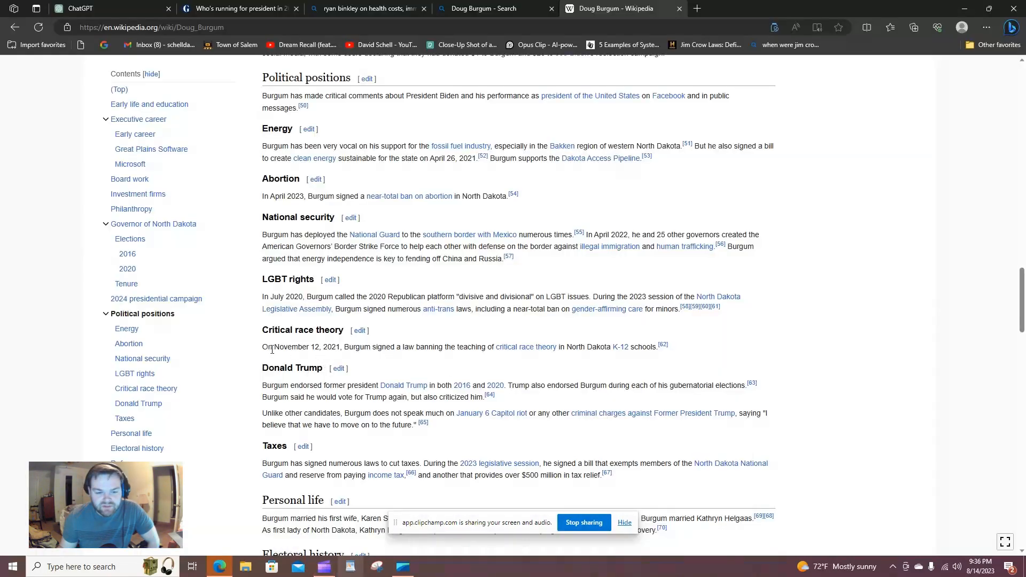
{"action": "mouse_move", "coordinate": [249, 368]}
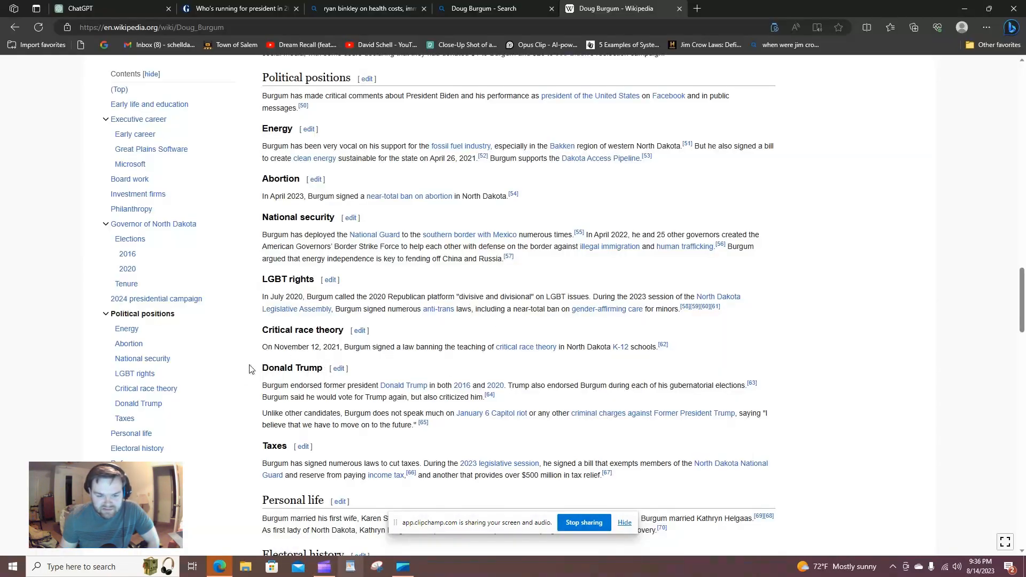
{"action": "mouse_move", "coordinate": [568, 372]}
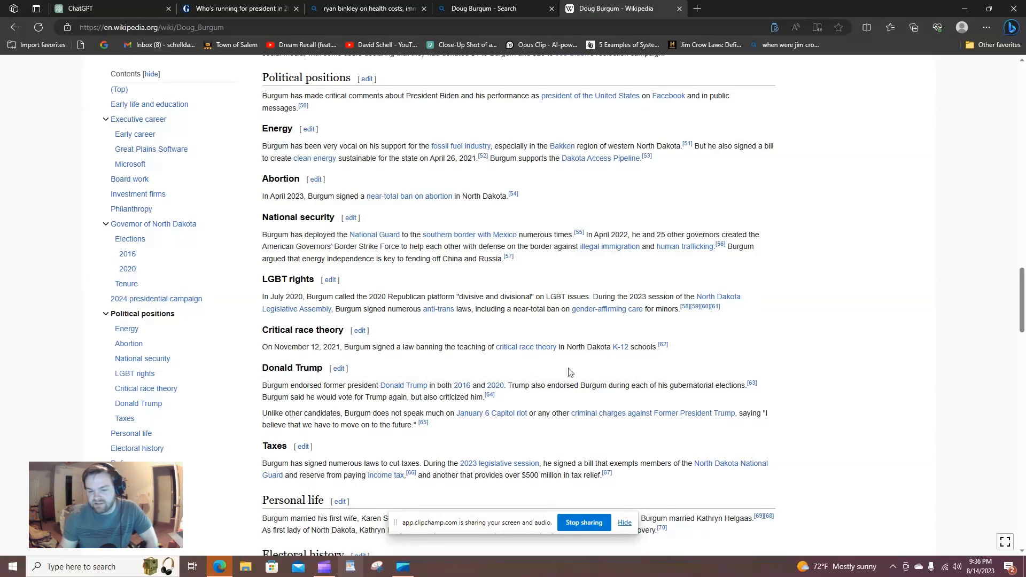
{"action": "mouse_move", "coordinate": [663, 369]}
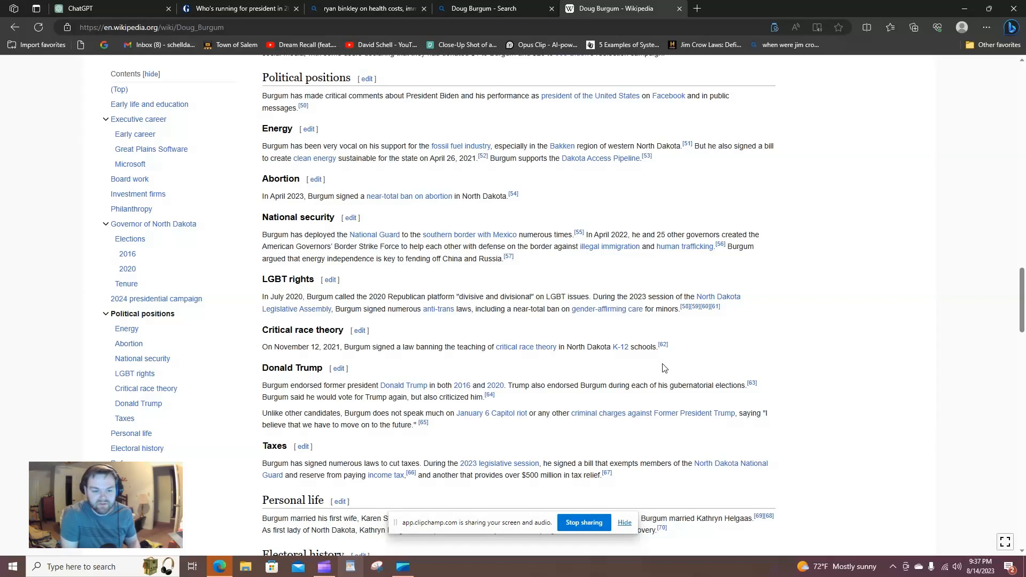
{"action": "mouse_move", "coordinate": [325, 382]}
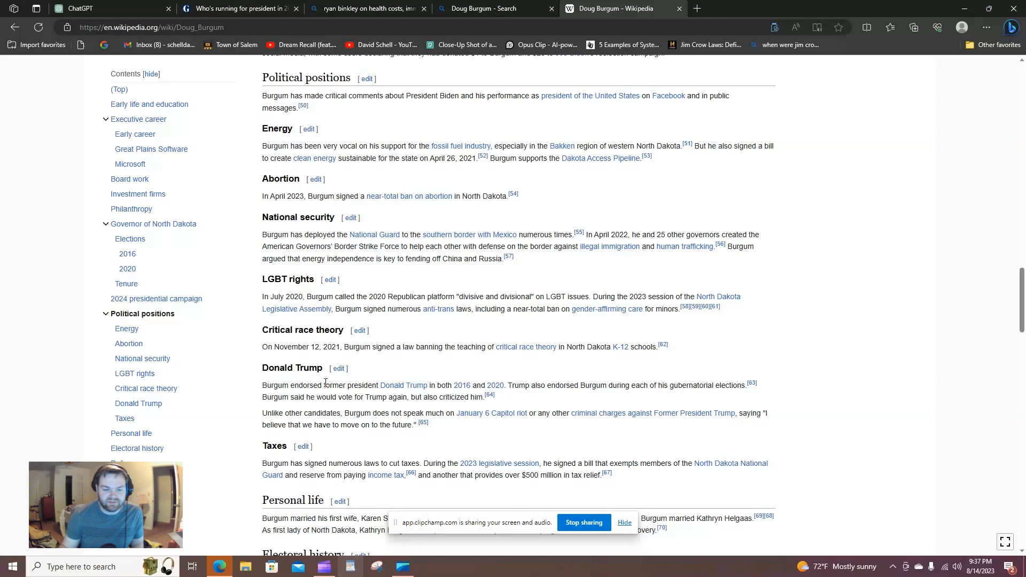
{"action": "double_click", "coordinate": [314, 384]}
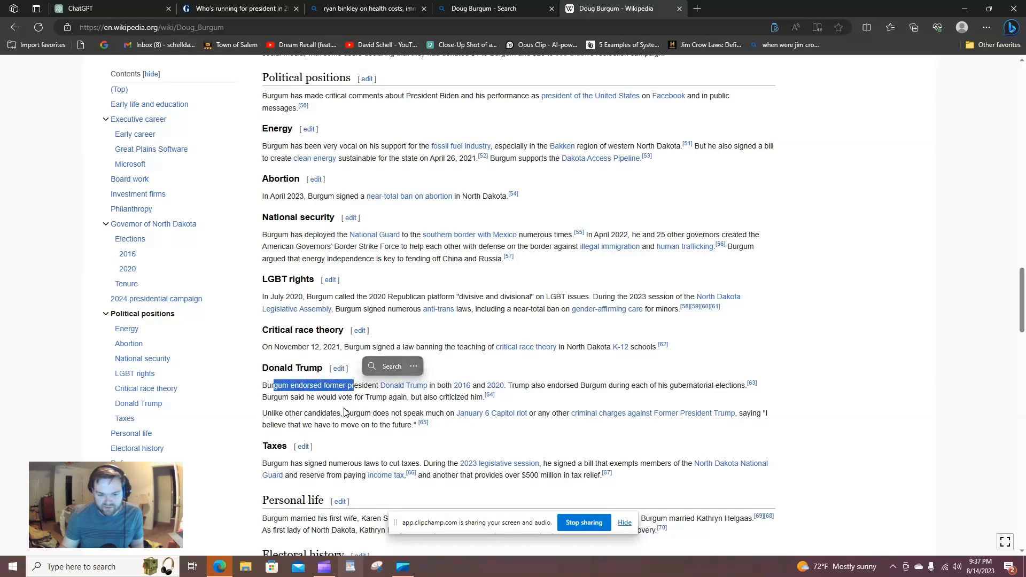
{"action": "left_click", "coordinate": [539, 438]}
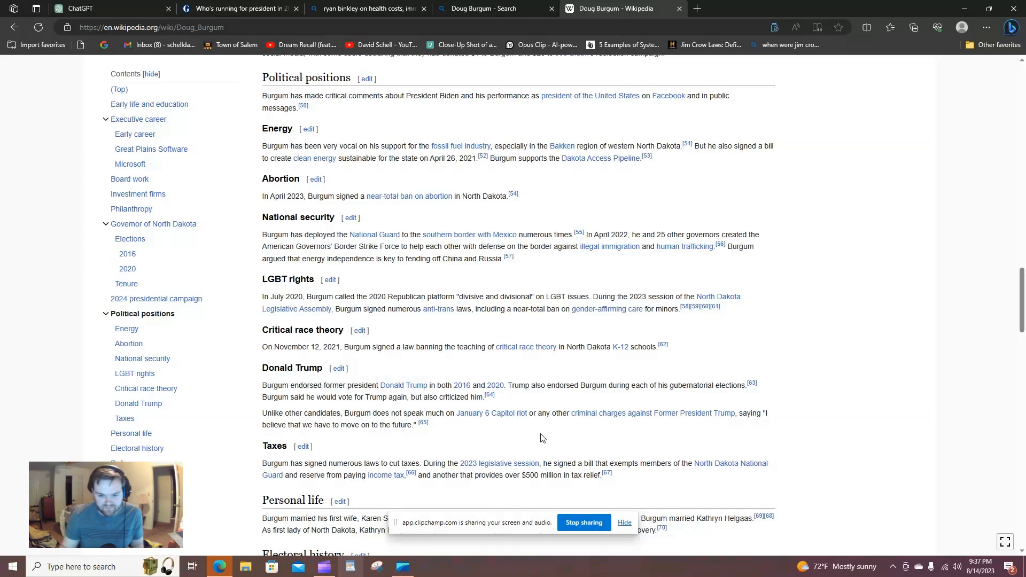
{"action": "scroll", "scroll_direction": "down", "scroll_amount": 3}
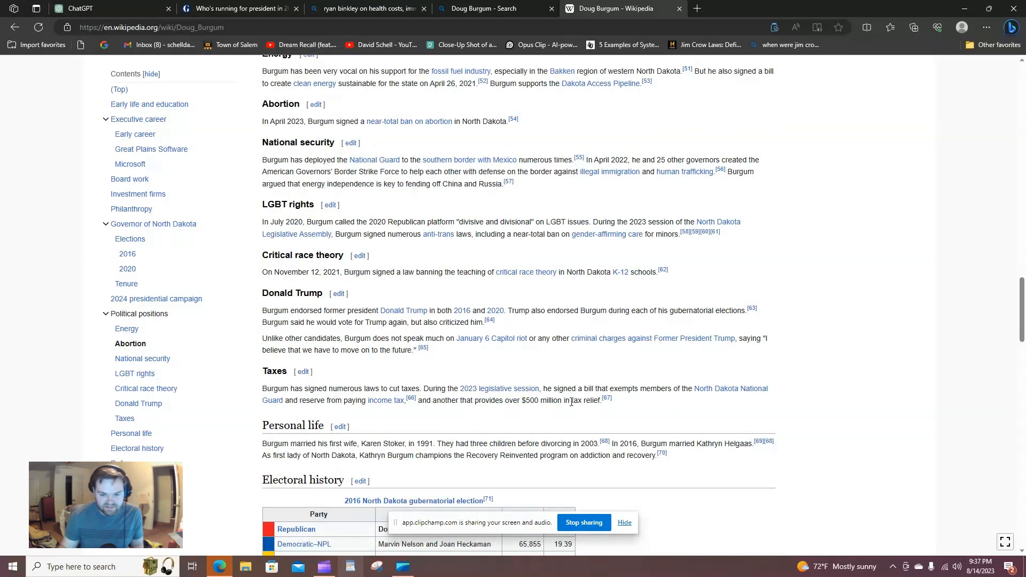
{"action": "double_click", "coordinate": [547, 388]}
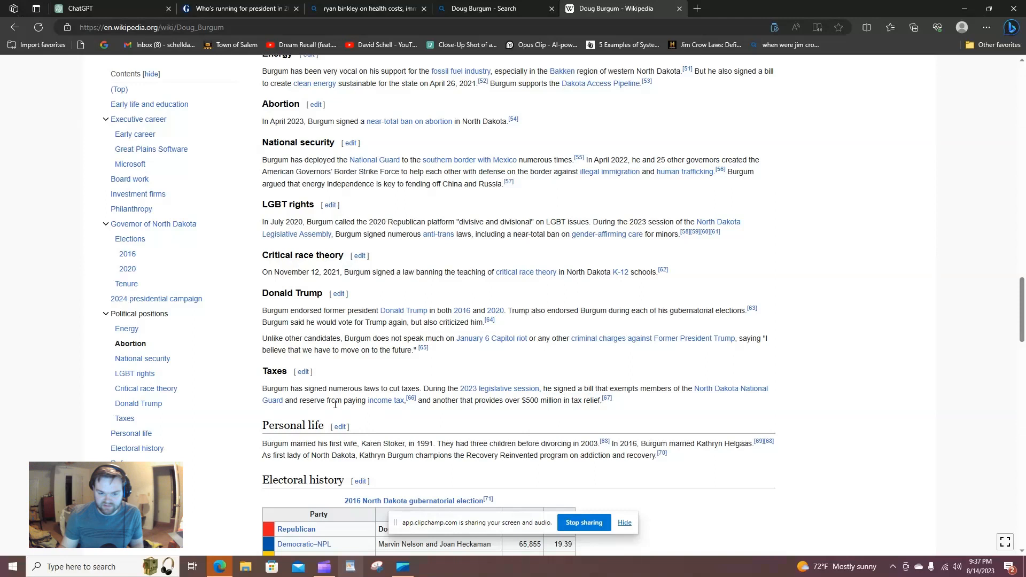
{"action": "mouse_move", "coordinate": [307, 403]}
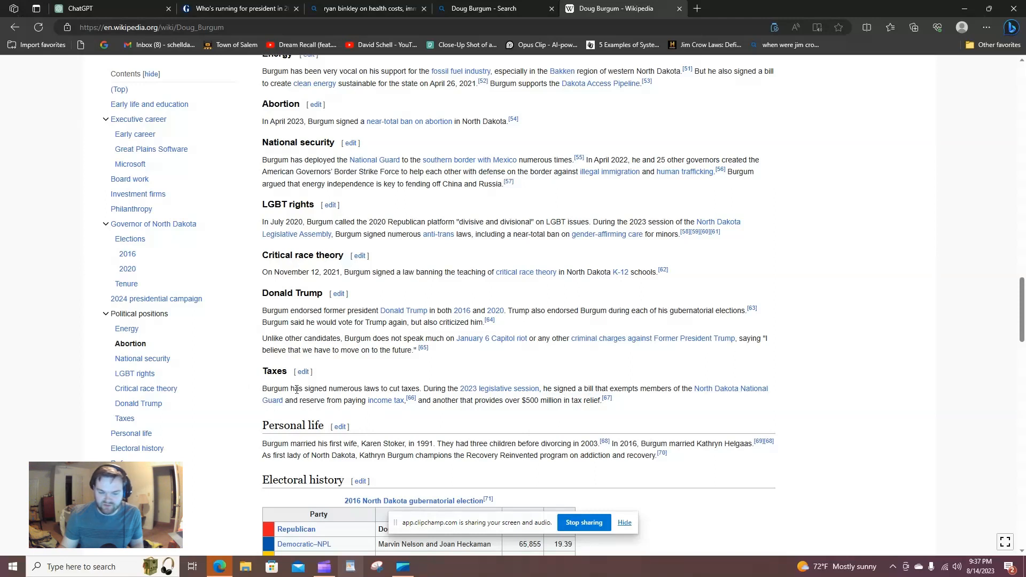
{"action": "scroll", "scroll_direction": "down", "scroll_amount": 3}
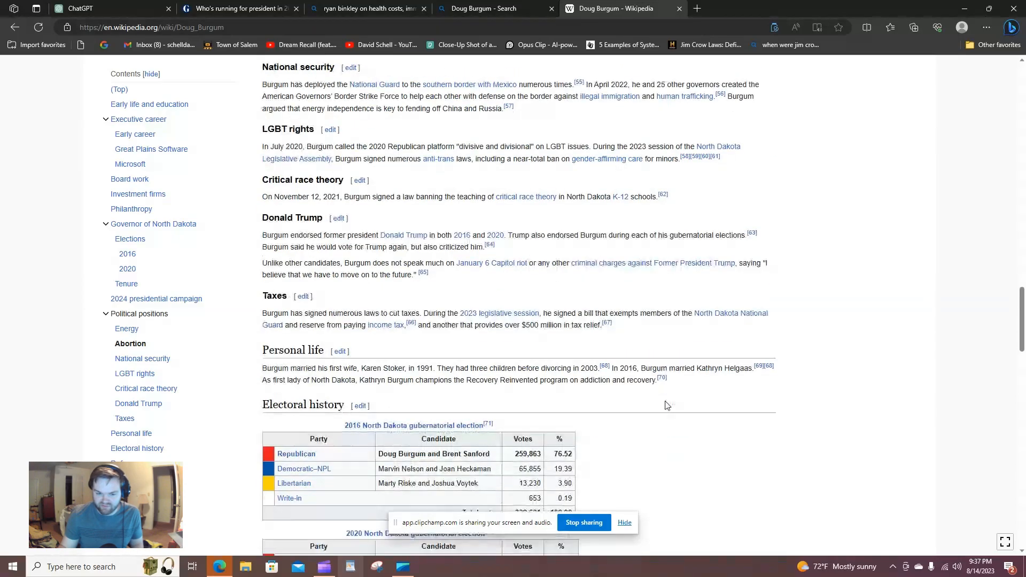
{"action": "scroll", "scroll_direction": "down", "scroll_amount": 3}
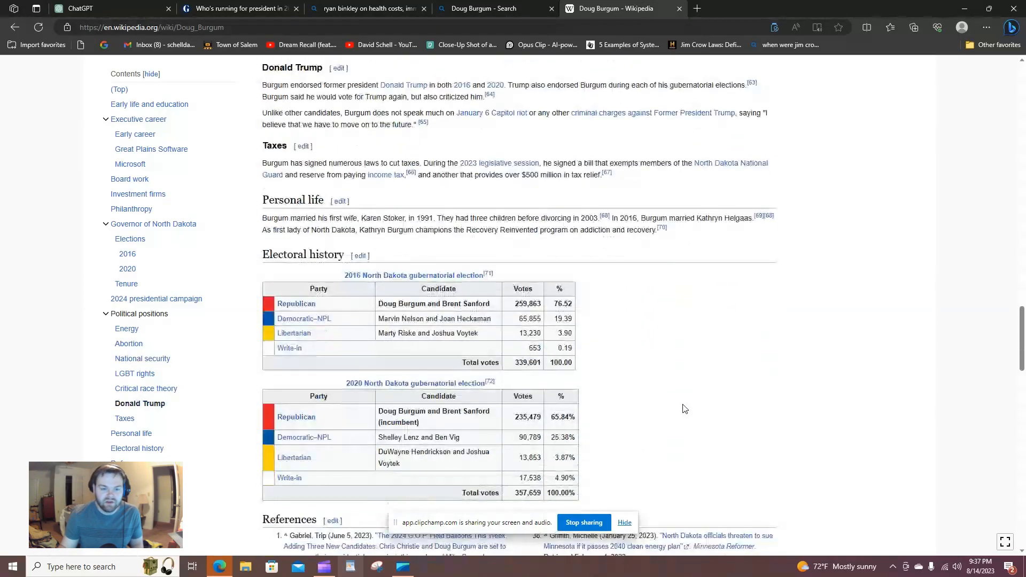
{"action": "scroll", "scroll_direction": "down", "scroll_amount": 3}
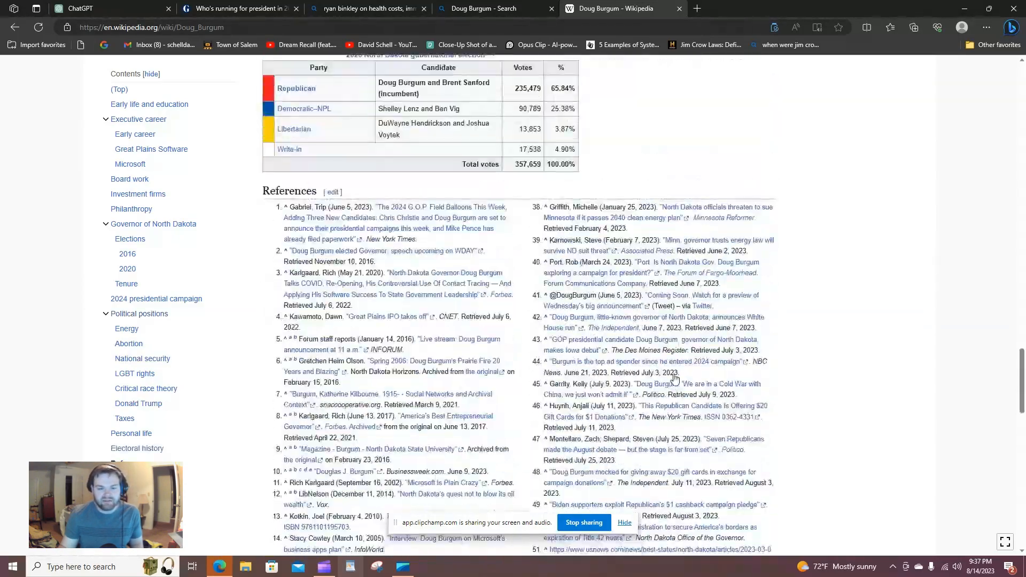
{"action": "scroll", "scroll_direction": "up", "scroll_amount": 3}
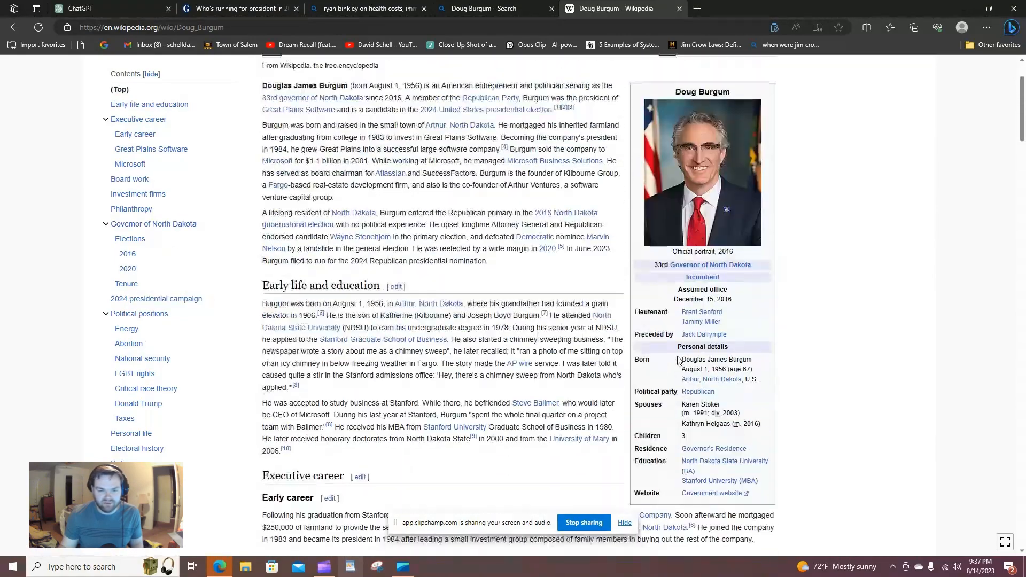
{"action": "scroll", "scroll_direction": "up", "scroll_amount": 3}
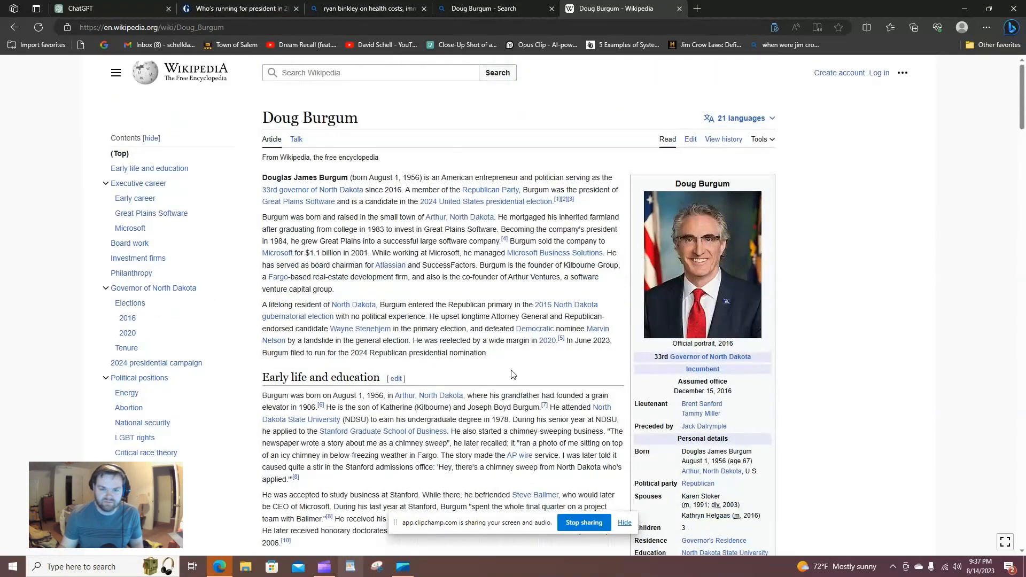
Step: From the Guardian list, select Chris Christie's name and look him up to reach his Wikipedia article
{"action": "left_click", "coordinate": [494, 9]}
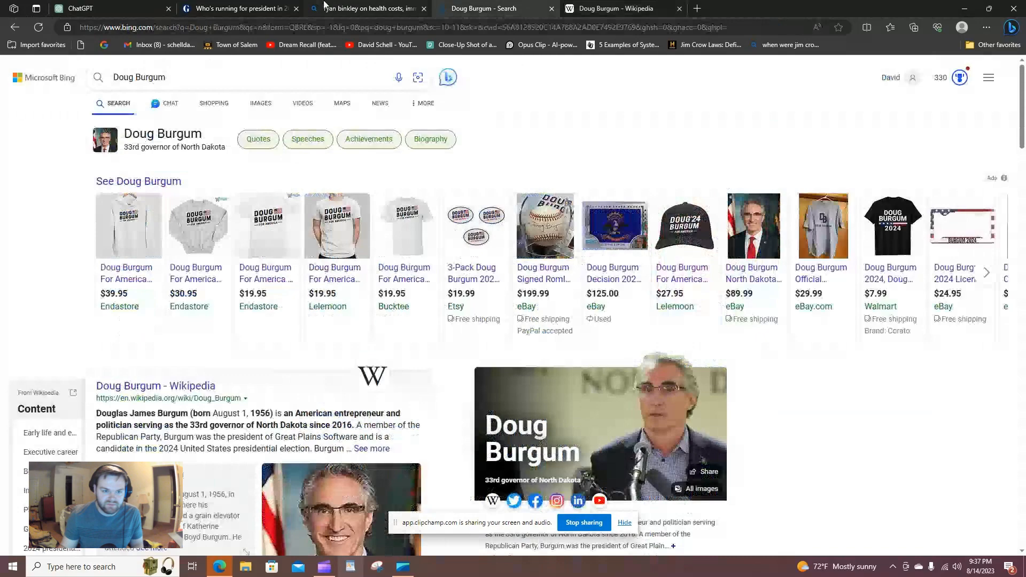
{"action": "left_click", "coordinate": [240, 8]}
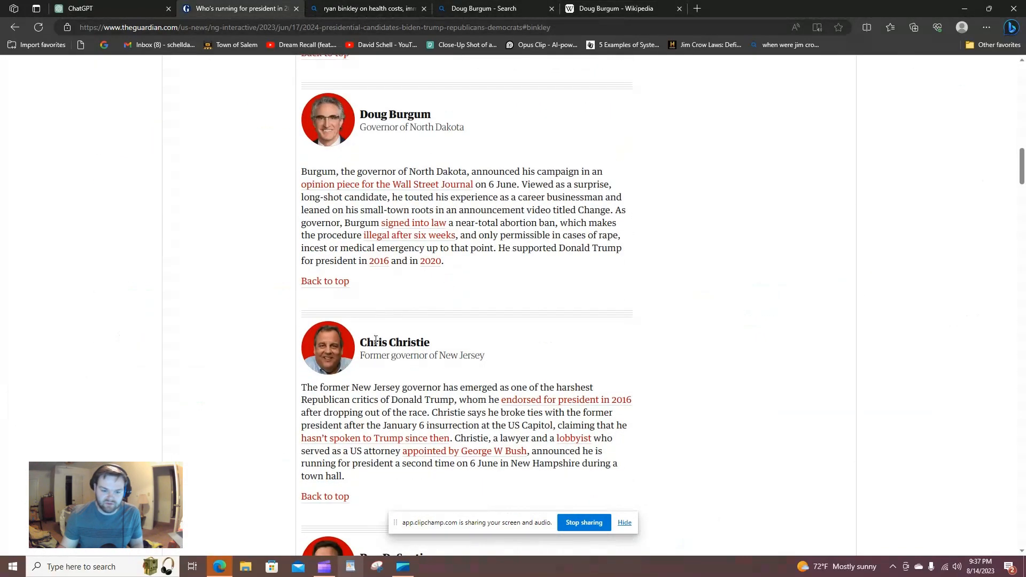
{"action": "double_click", "coordinate": [394, 342]}
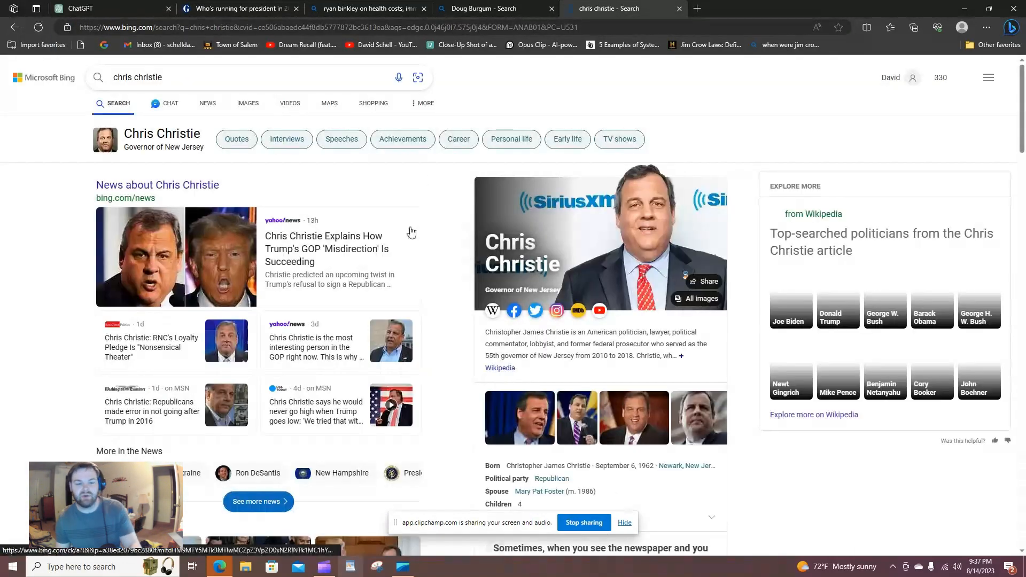
{"action": "scroll", "scroll_direction": "down", "scroll_amount": 3}
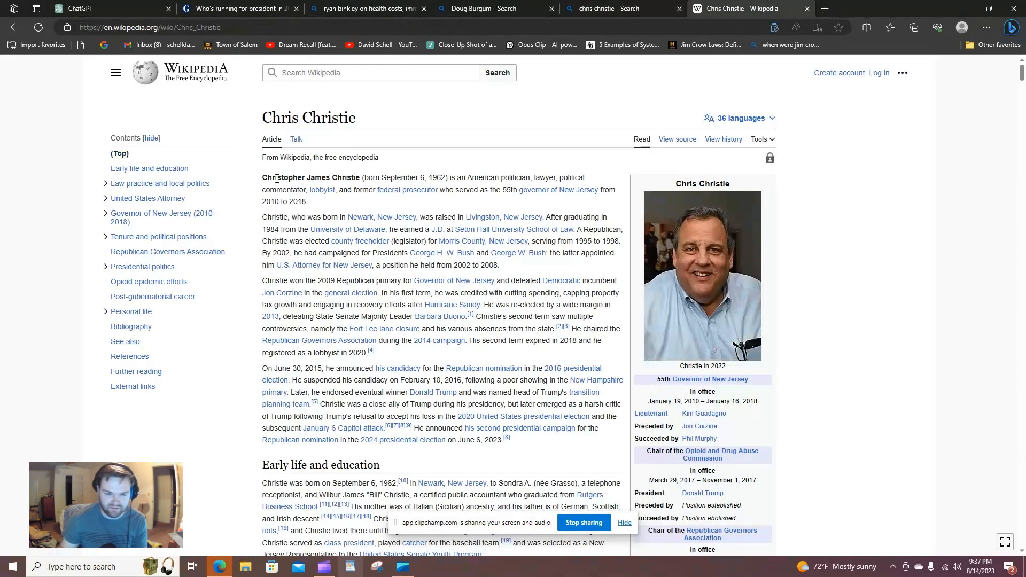
Step: Highlight 'Christopher James Christie' in the article's opening sentence
{"action": "double_click", "coordinate": [310, 177]}
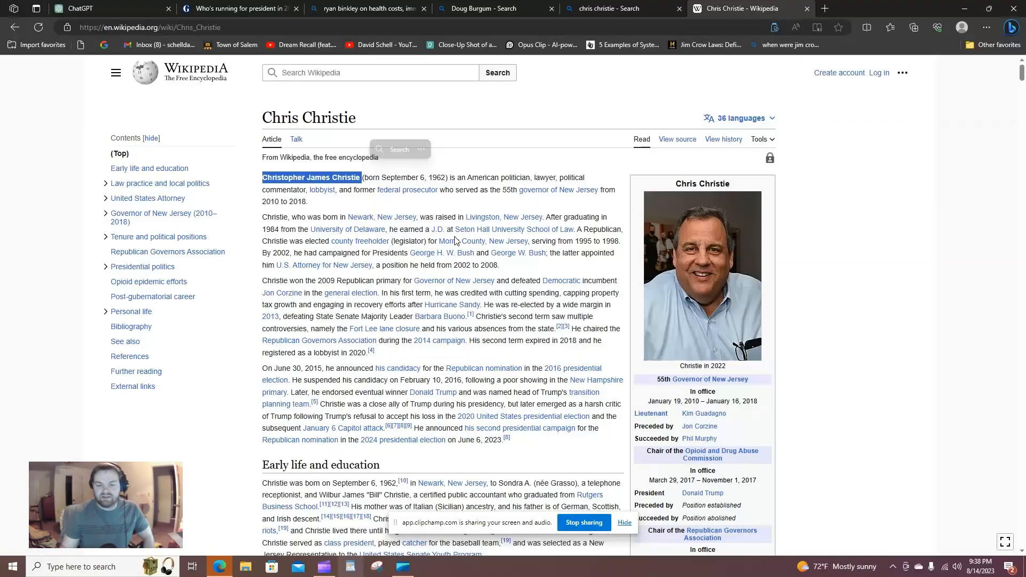
Step: Scroll Christie's article down through governorship positions to the minimum wage and immigration sections
{"action": "scroll", "scroll_direction": "down", "scroll_amount": 3}
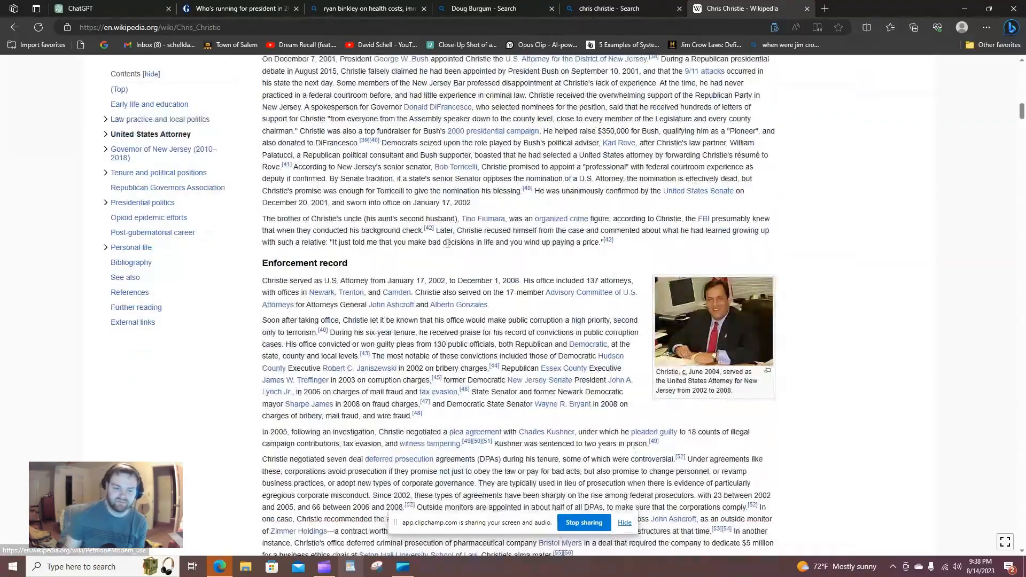
{"action": "scroll", "scroll_direction": "down", "scroll_amount": 3}
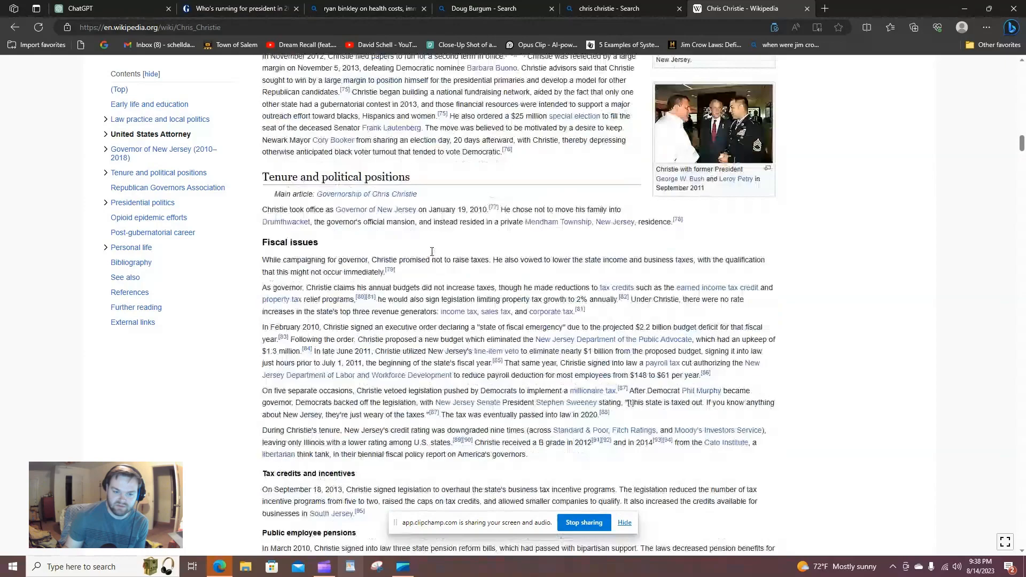
{"action": "scroll", "scroll_direction": "down", "scroll_amount": 3}
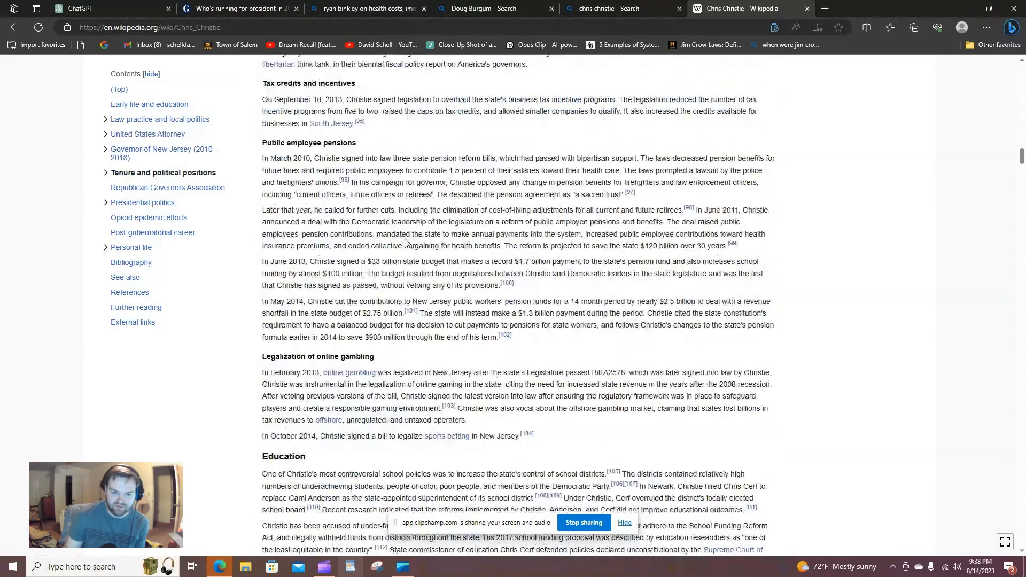
{"action": "scroll", "scroll_direction": "down", "scroll_amount": 3}
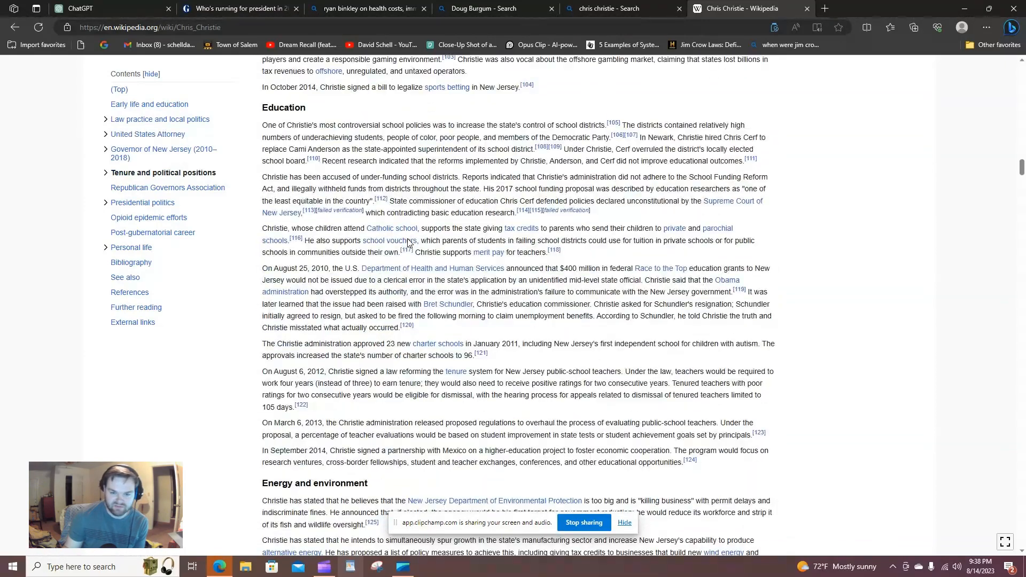
{"action": "scroll", "scroll_direction": "down", "scroll_amount": 3}
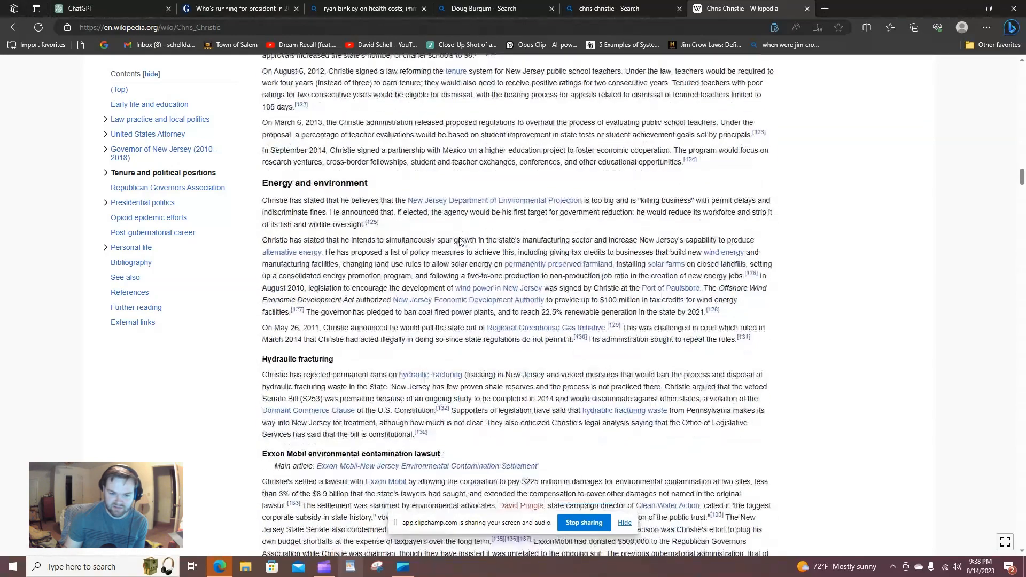
{"action": "scroll", "scroll_direction": "down", "scroll_amount": 3}
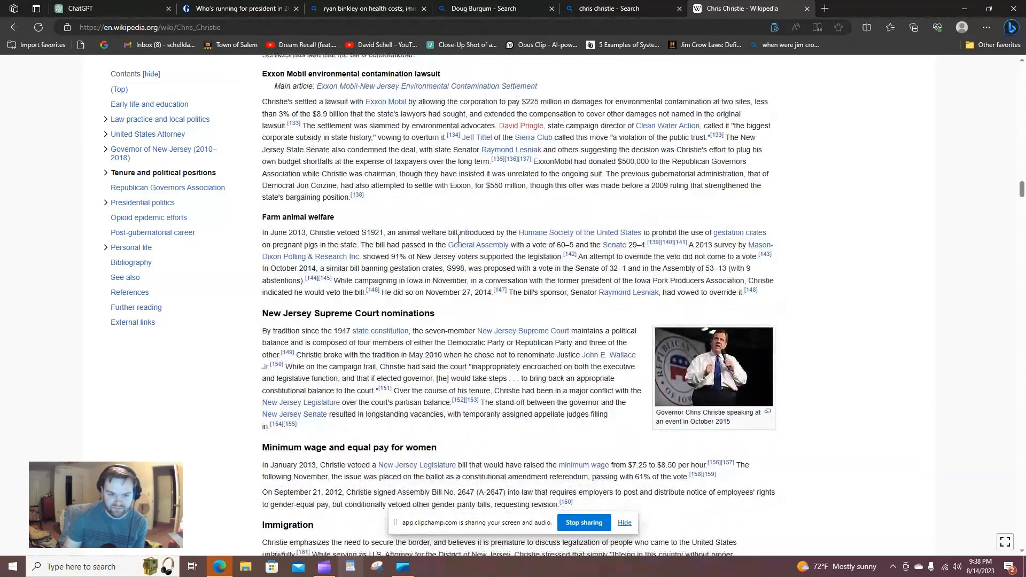
{"action": "scroll", "scroll_direction": "down", "scroll_amount": 3}
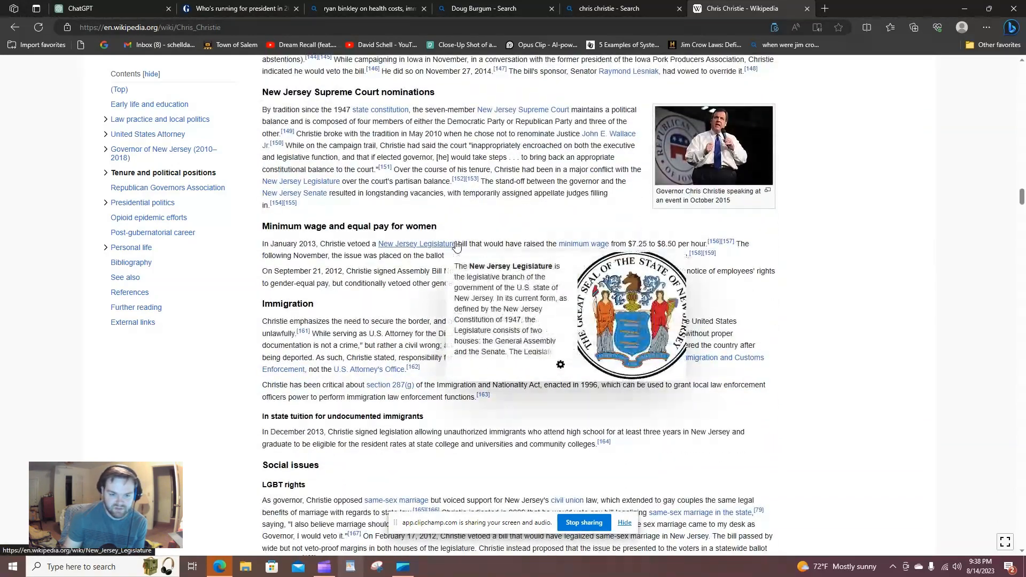
{"action": "scroll", "scroll_direction": "down", "scroll_amount": 3}
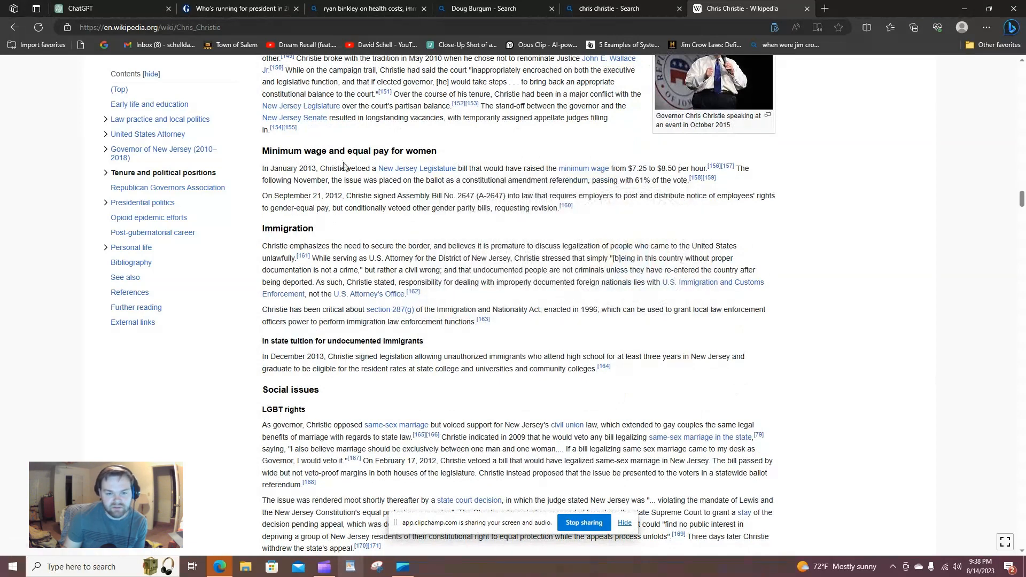
{"action": "mouse_move", "coordinate": [410, 193]}
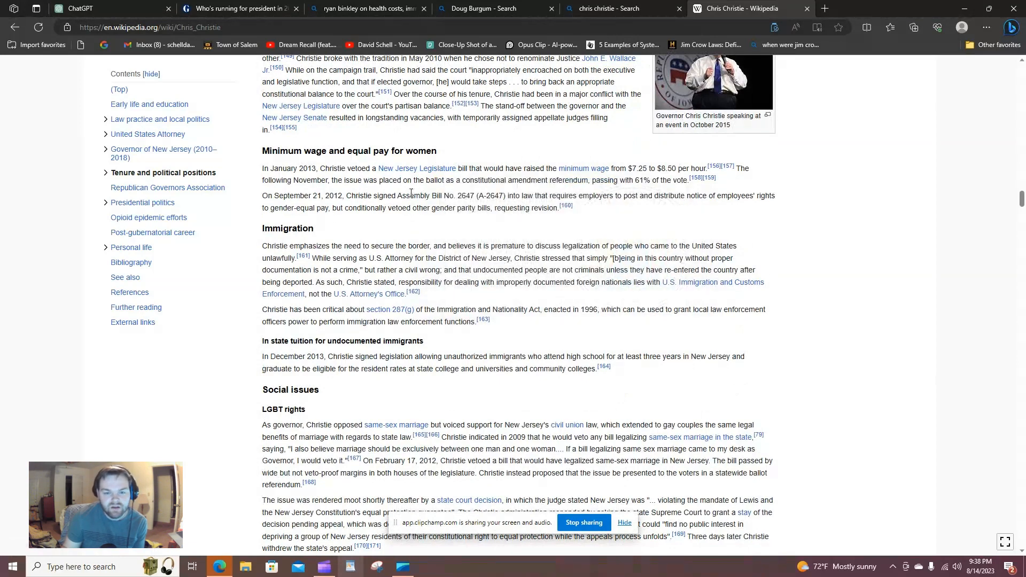
{"action": "mouse_move", "coordinate": [461, 175]}
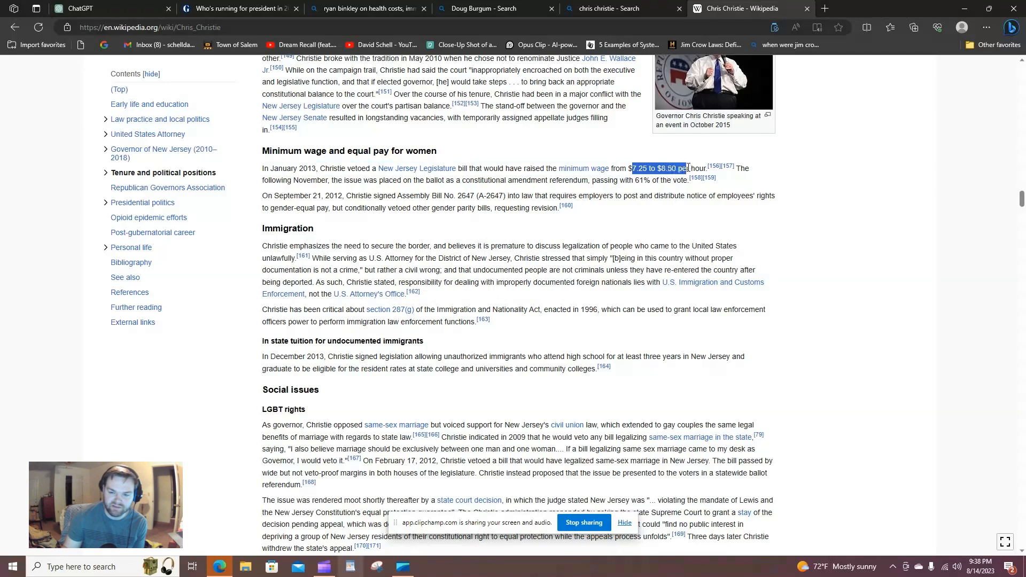
Step: Clear the highlight on the vetoed $7.25 to $8.50 minimum wage figures
{"action": "left_click", "coordinate": [523, 229]}
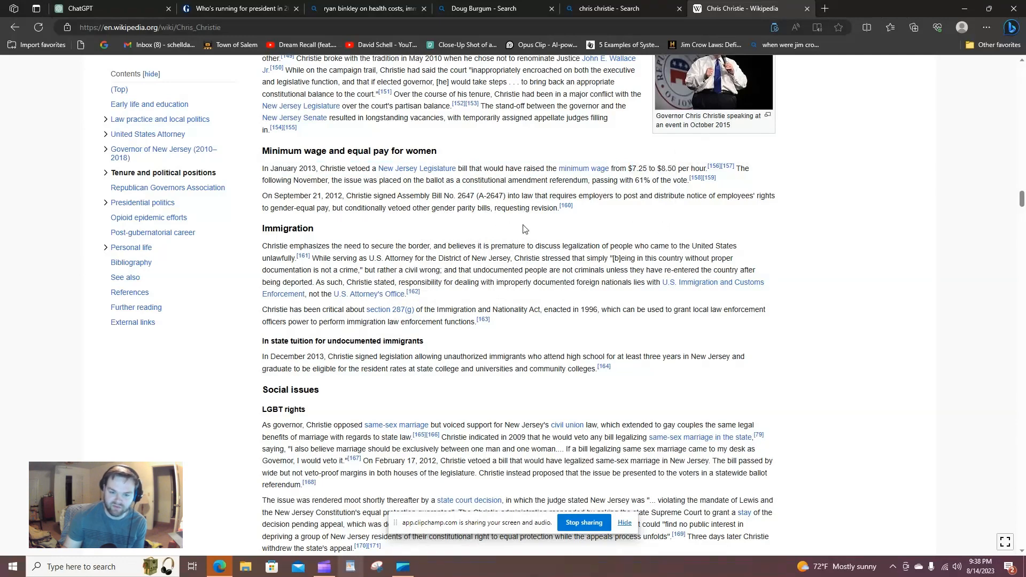
{"action": "mouse_move", "coordinate": [363, 239]}
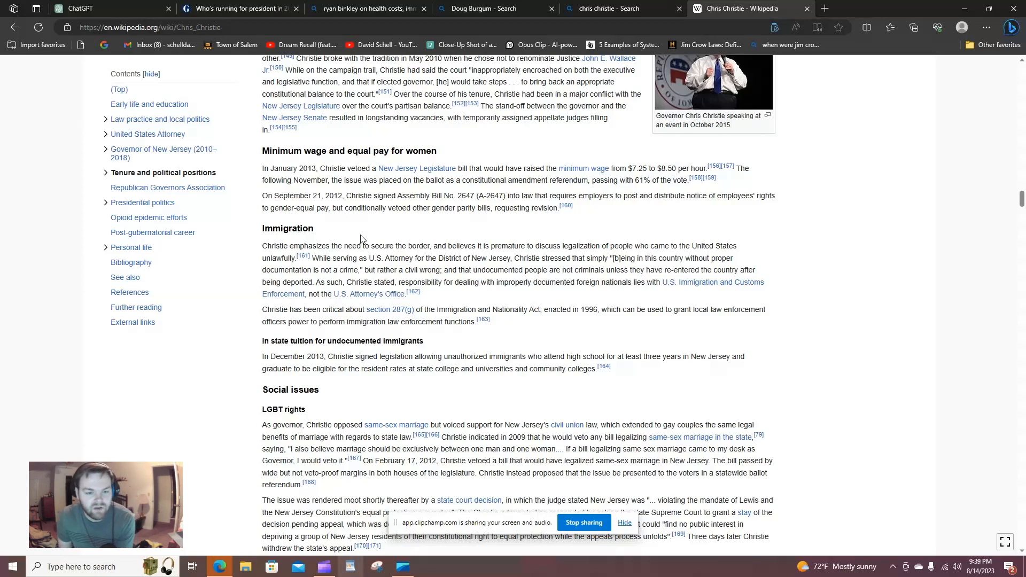
{"action": "mouse_move", "coordinate": [354, 260]}
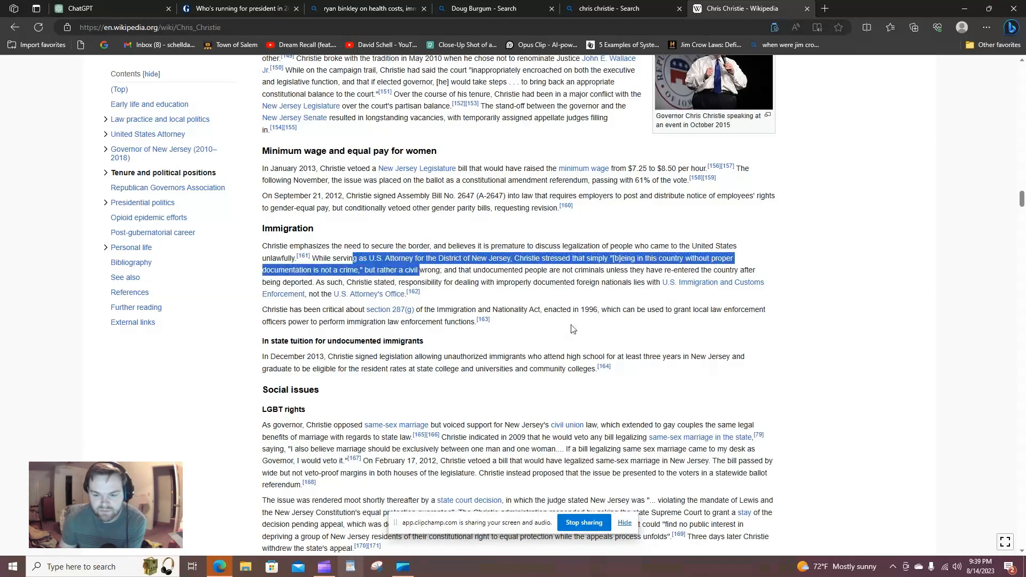
{"action": "mouse_move", "coordinate": [438, 308]}
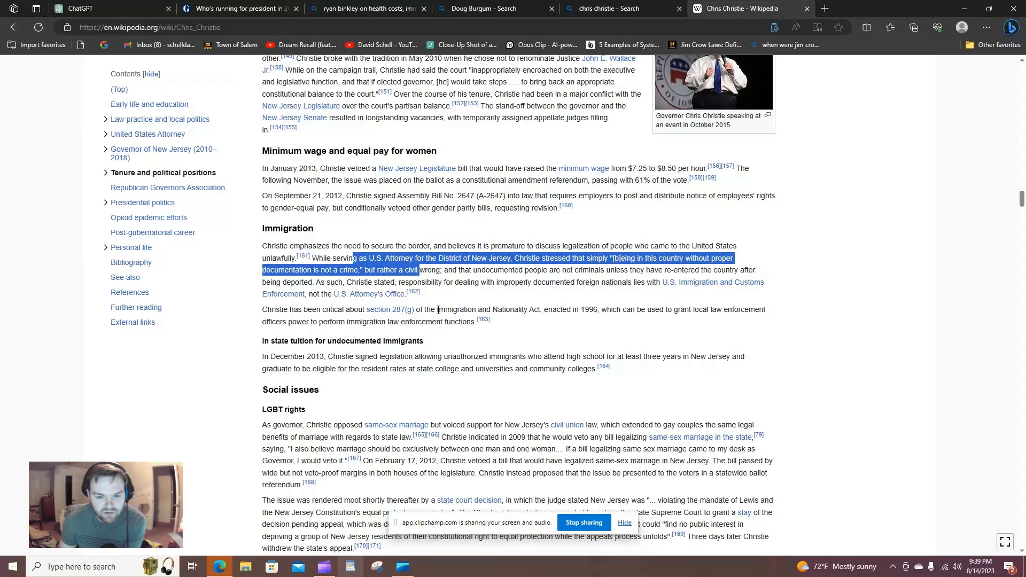
{"action": "mouse_move", "coordinate": [389, 310]}
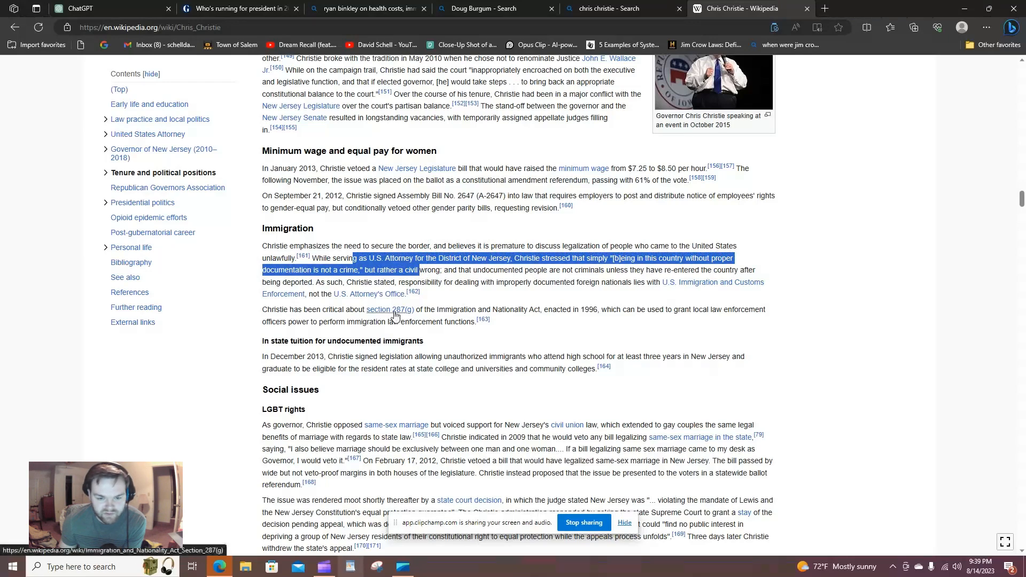
{"action": "left_click", "coordinate": [386, 308]}
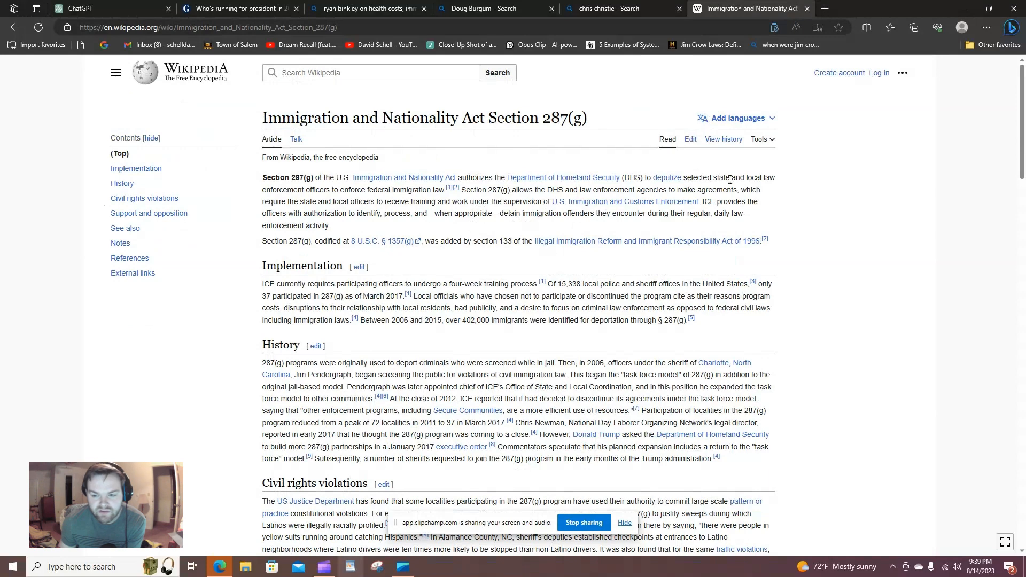
{"action": "mouse_move", "coordinate": [377, 225]}
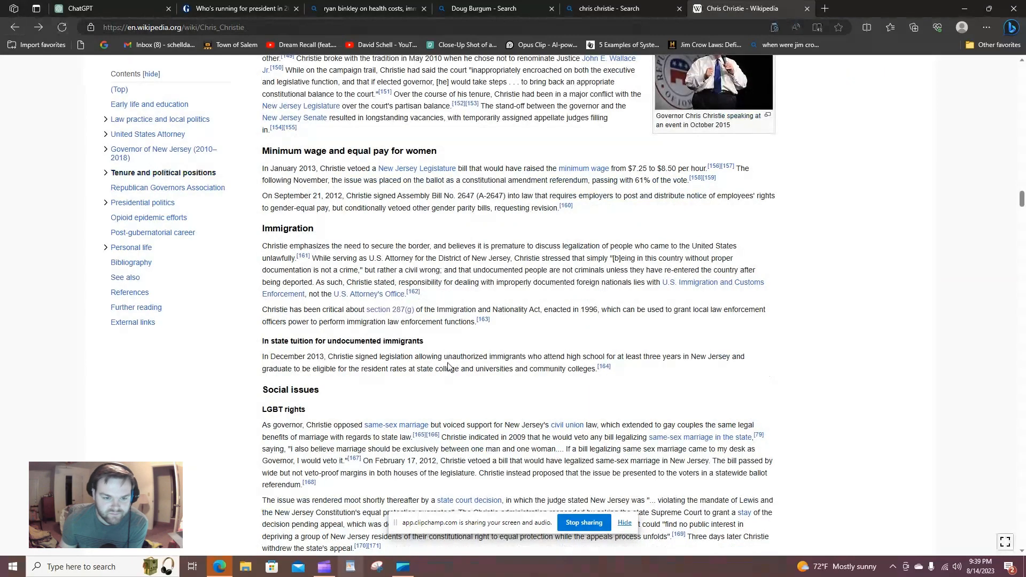
Step: Scroll past social issues through abortion, marijuana and vaccination toward gun rights
{"action": "scroll", "scroll_direction": "down", "scroll_amount": 3}
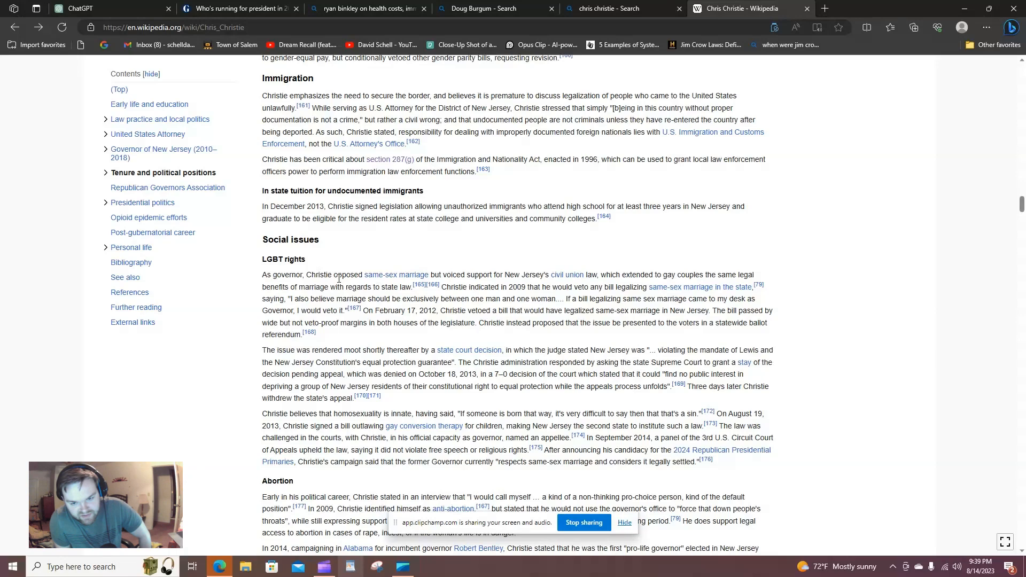
{"action": "mouse_move", "coordinate": [311, 481]}
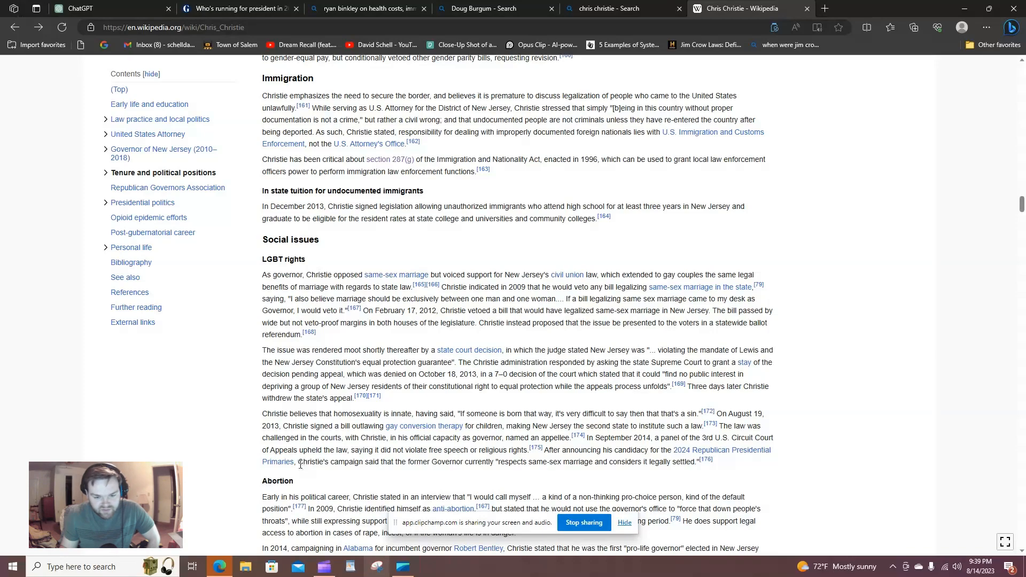
{"action": "mouse_move", "coordinate": [619, 494]}
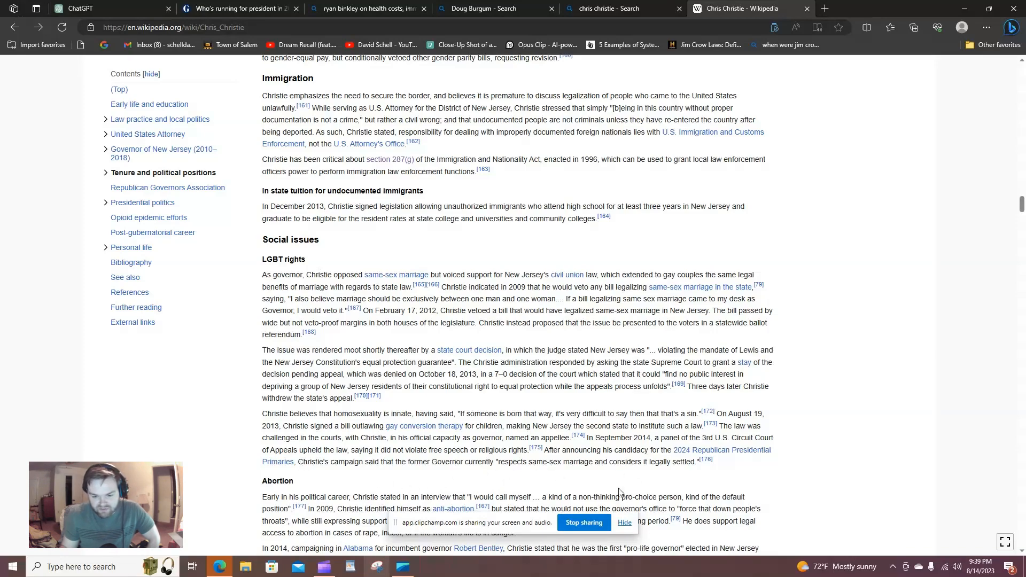
{"action": "scroll", "scroll_direction": "down", "scroll_amount": 3}
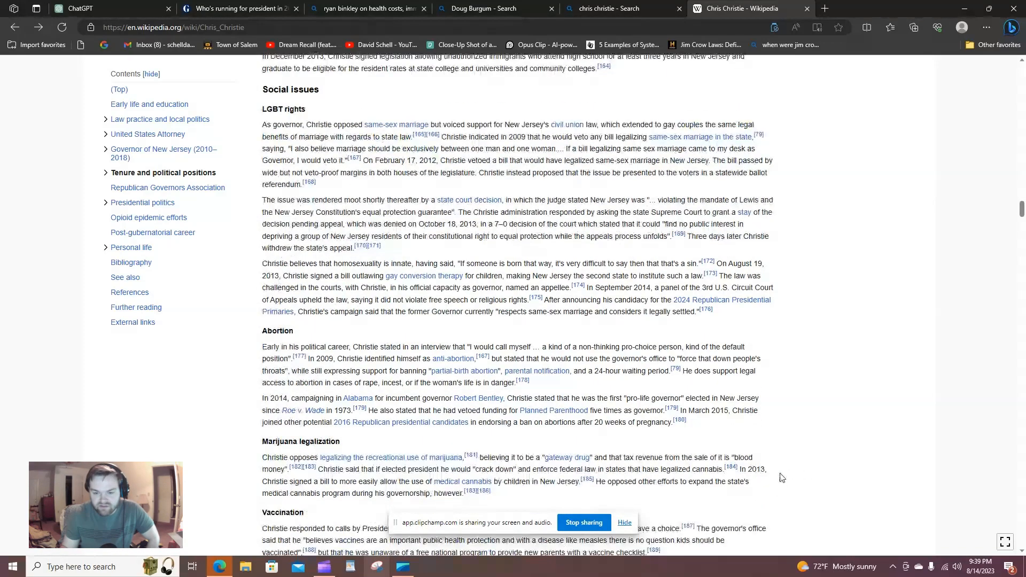
{"action": "scroll", "scroll_direction": "down", "scroll_amount": 3}
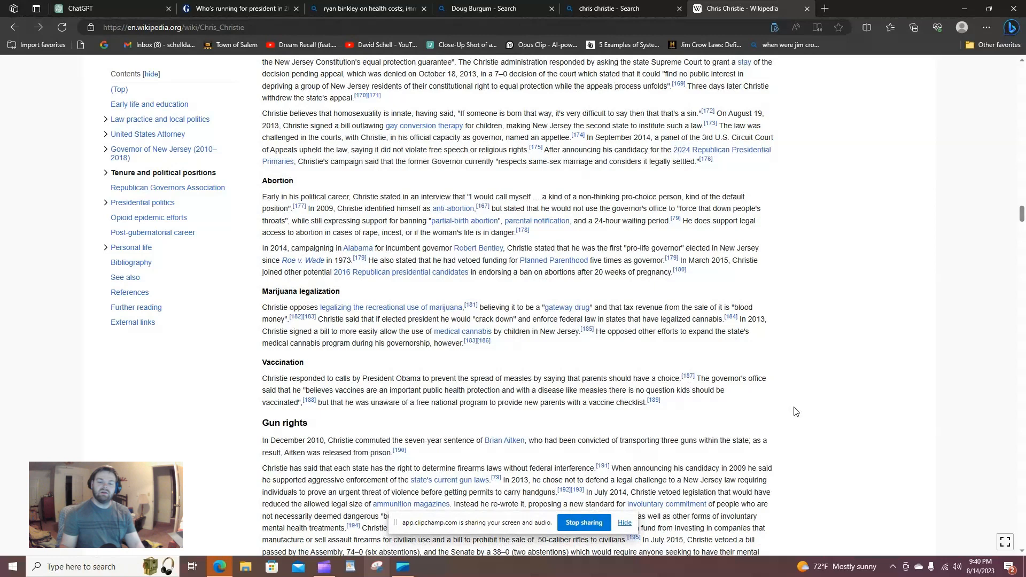
{"action": "mouse_move", "coordinate": [415, 256]}
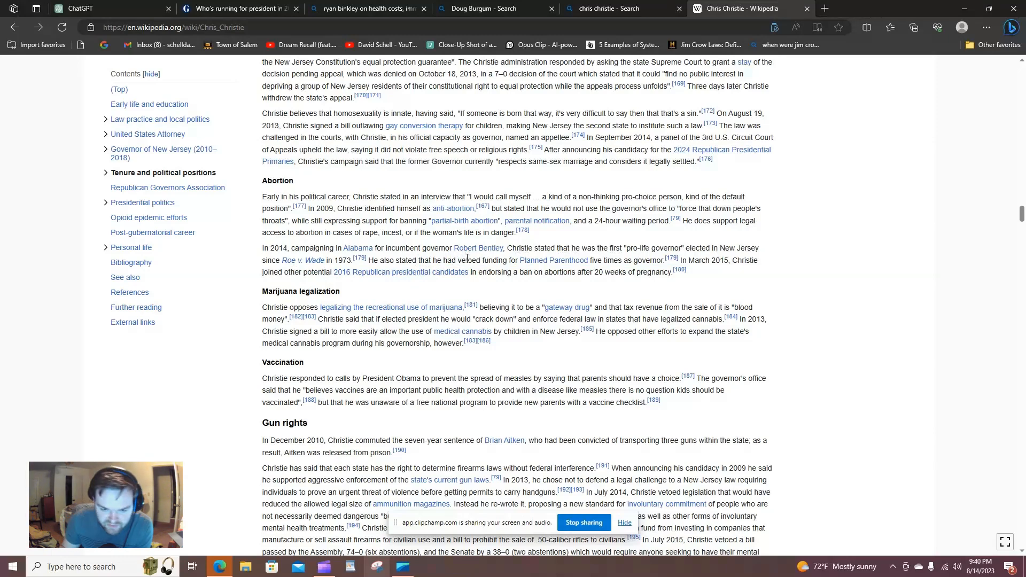
{"action": "mouse_move", "coordinate": [478, 247]}
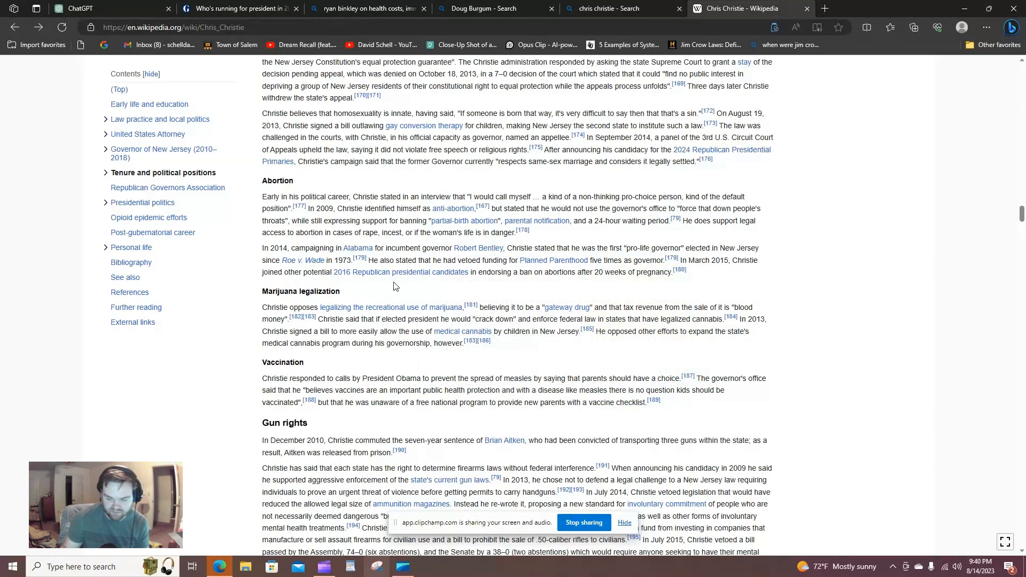
{"action": "mouse_move", "coordinate": [399, 271]}
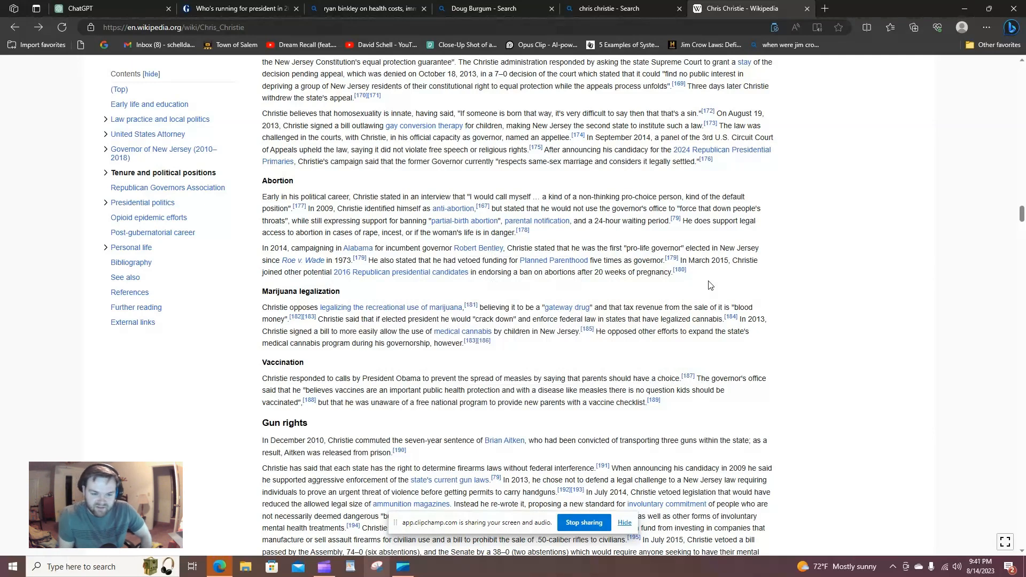
{"action": "mouse_move", "coordinate": [456, 399]}
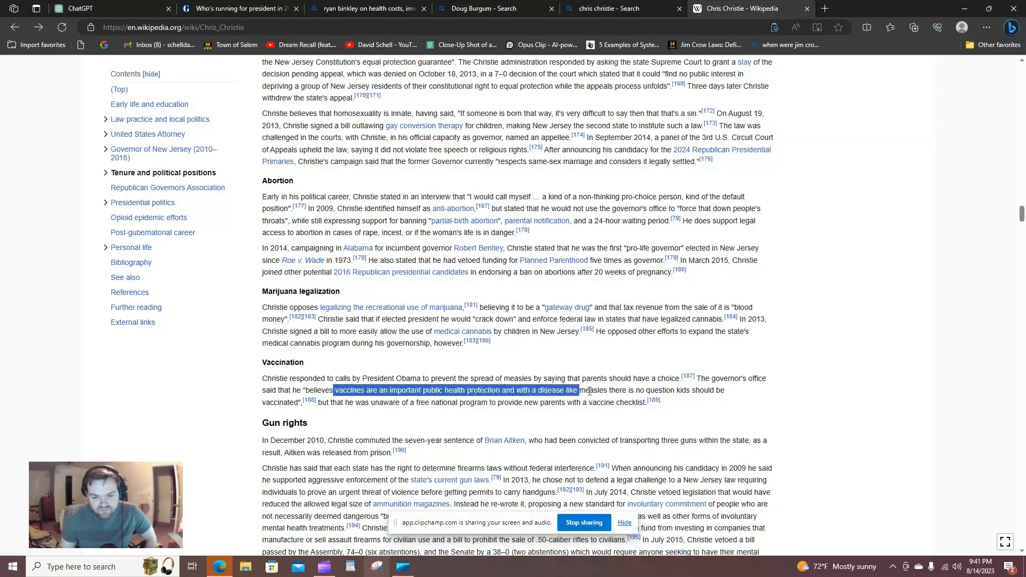
Step: Scroll on to the Transportation and Hurricane Sandy sections of Christie's article
{"action": "scroll", "scroll_direction": "down", "scroll_amount": 3}
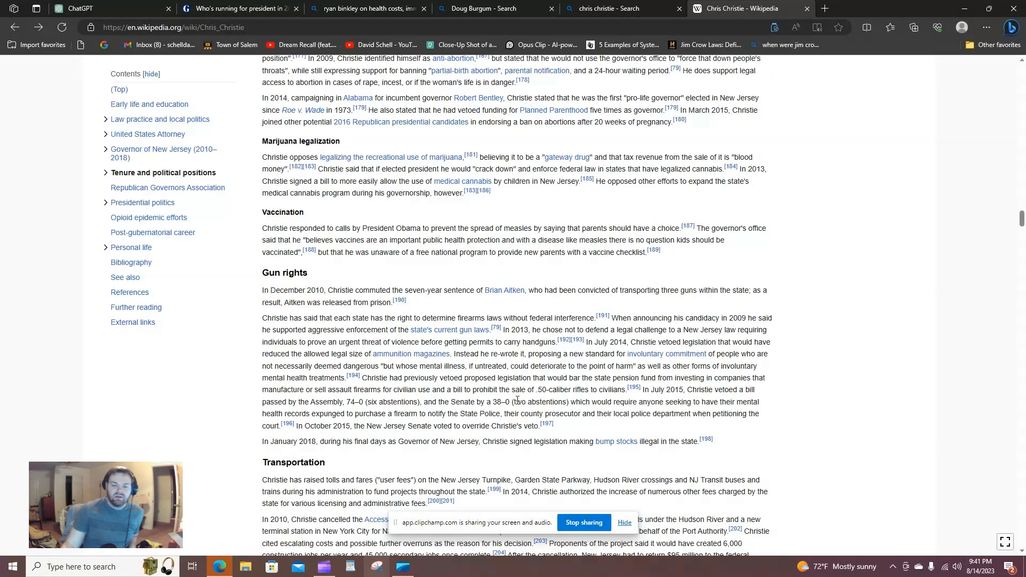
{"action": "scroll", "scroll_direction": "down", "scroll_amount": 3}
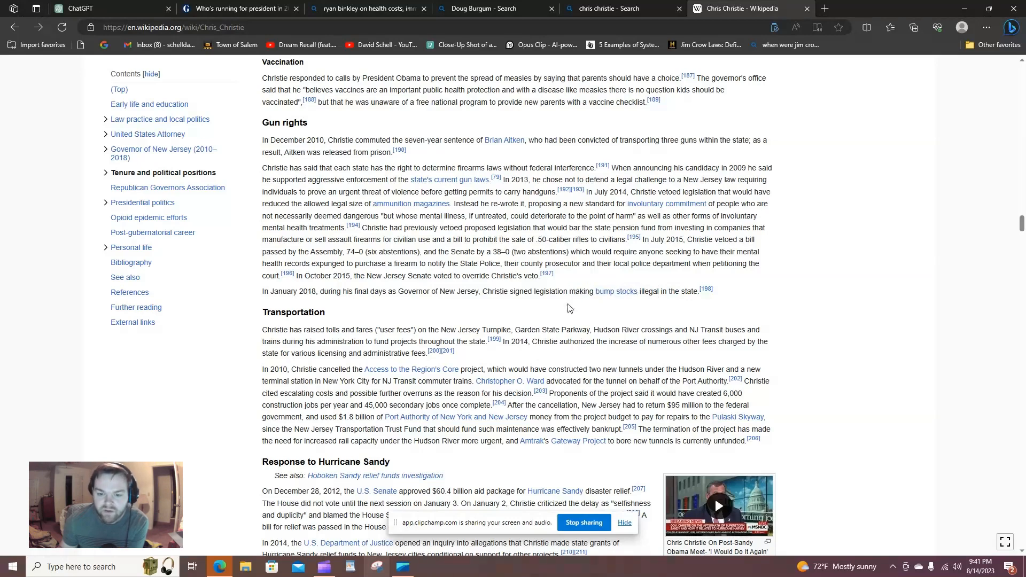
{"action": "mouse_move", "coordinate": [546, 325]}
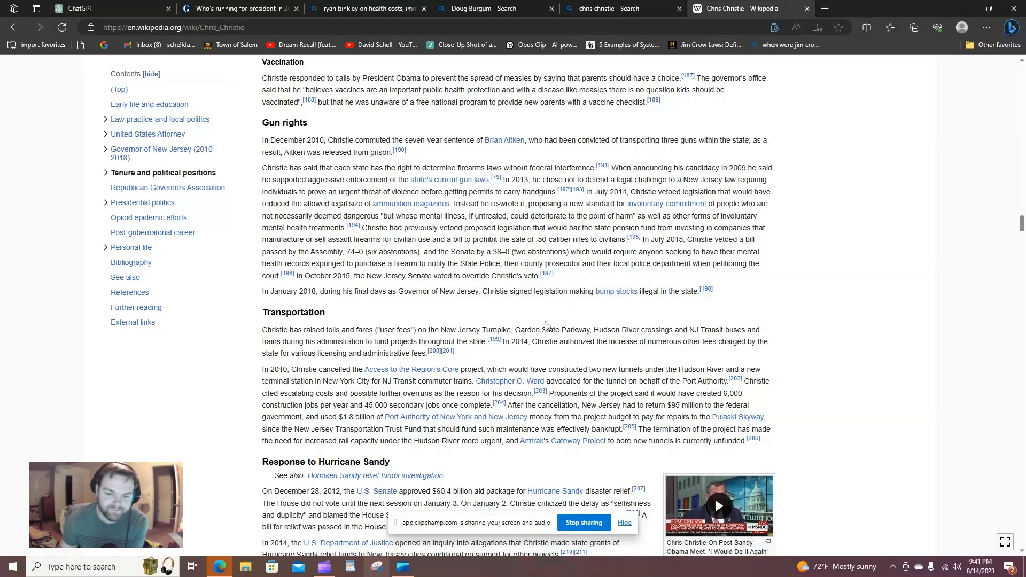
{"action": "mouse_move", "coordinate": [582, 340]}
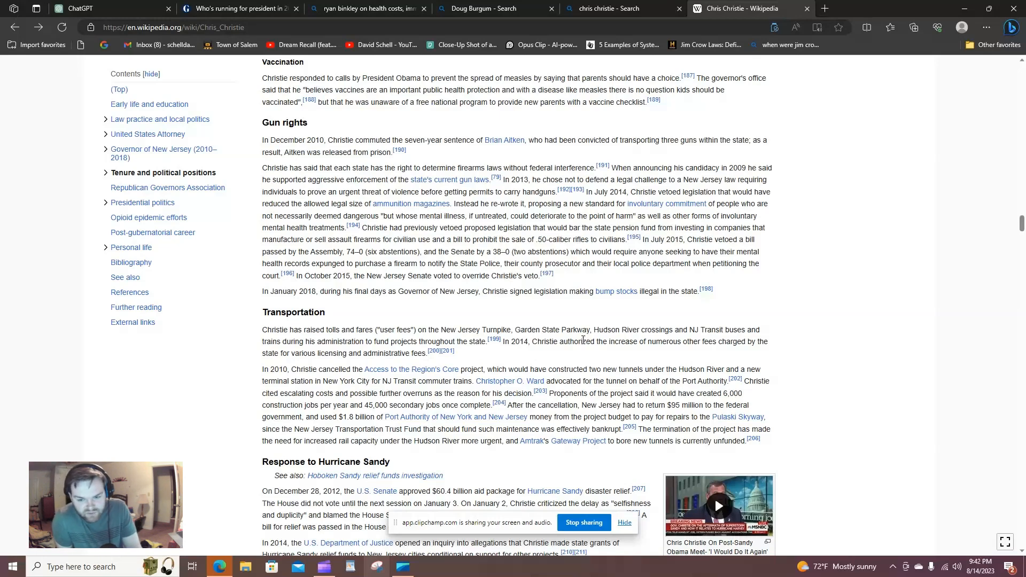
Step: Skim Christie's presidential politics, personal life and references sections to the end of the article
{"action": "scroll", "scroll_direction": "down", "scroll_amount": 3}
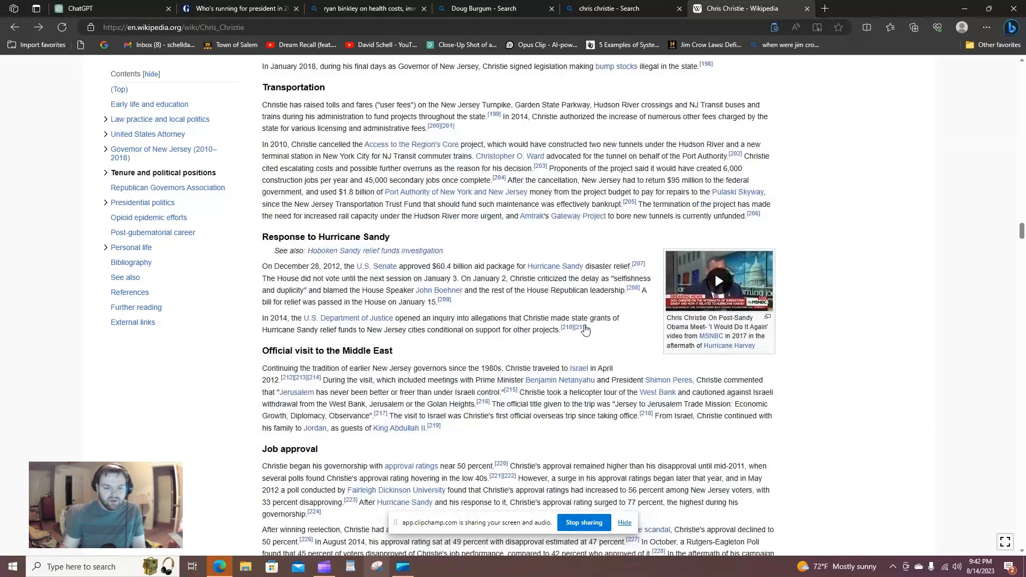
{"action": "scroll", "scroll_direction": "down", "scroll_amount": 3}
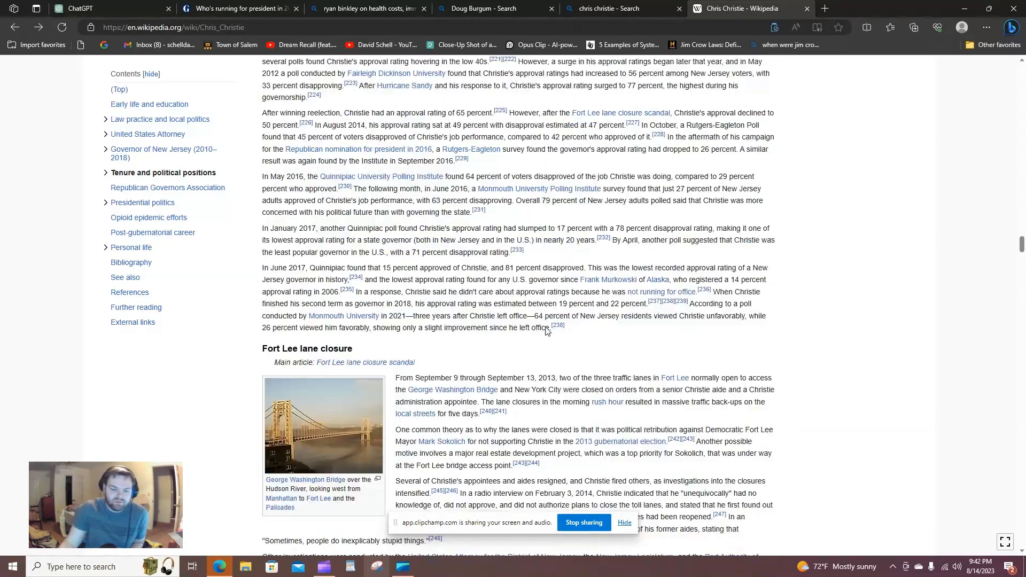
{"action": "scroll", "scroll_direction": "down", "scroll_amount": 3}
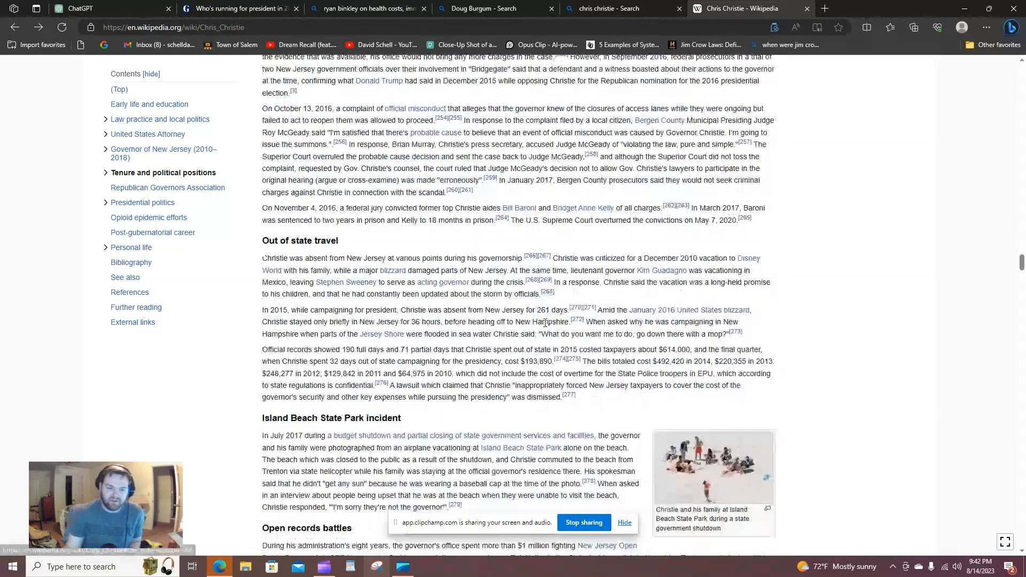
{"action": "scroll", "scroll_direction": "down", "scroll_amount": 3}
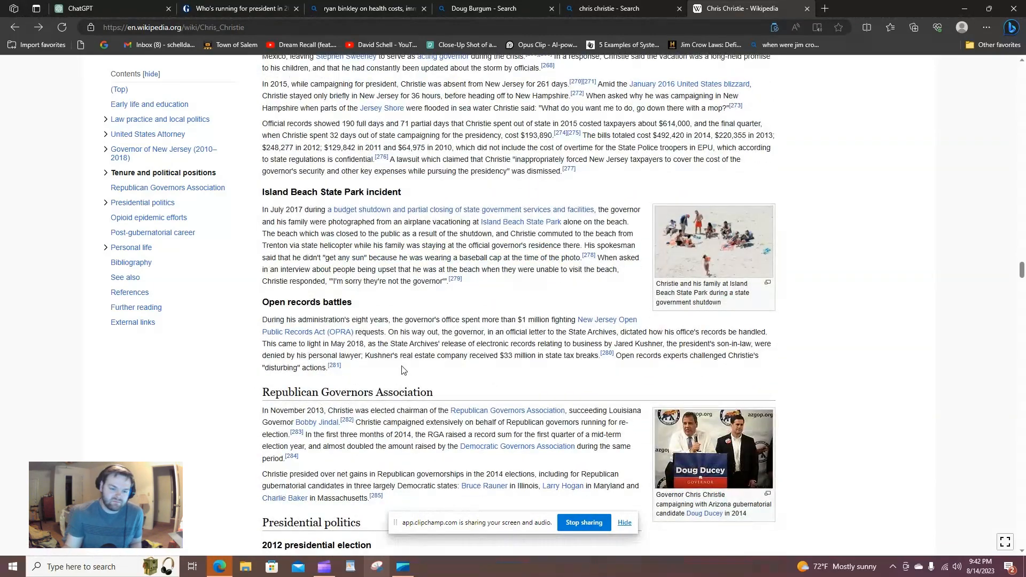
{"action": "scroll", "scroll_direction": "down", "scroll_amount": 3}
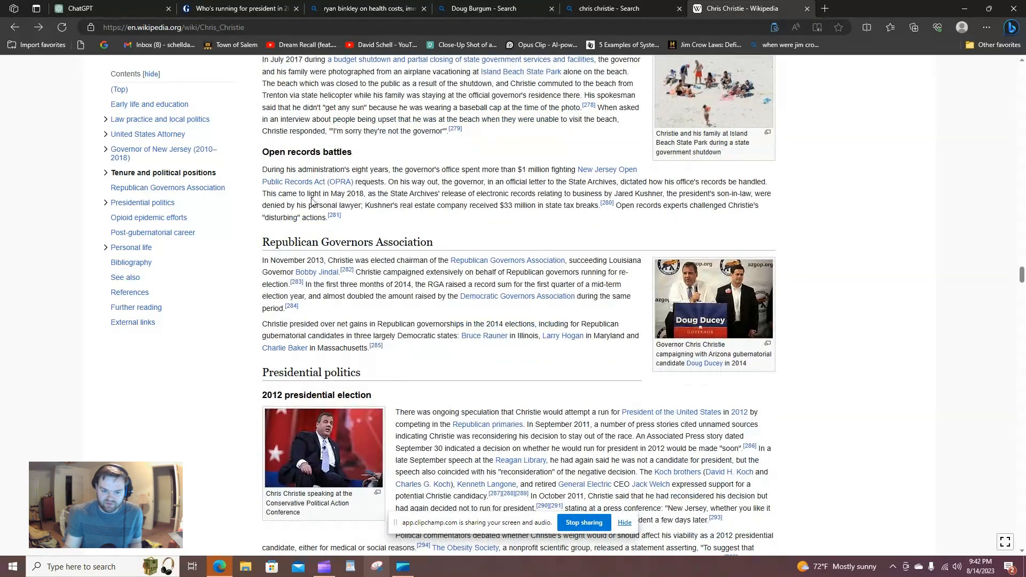
{"action": "scroll", "scroll_direction": "down", "scroll_amount": 3}
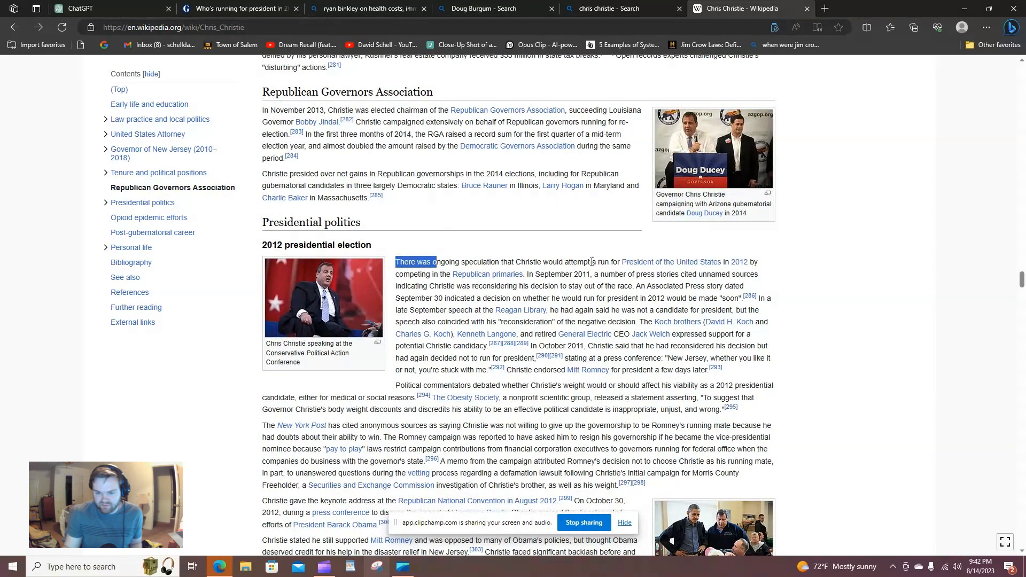
{"action": "scroll", "scroll_direction": "down", "scroll_amount": 3}
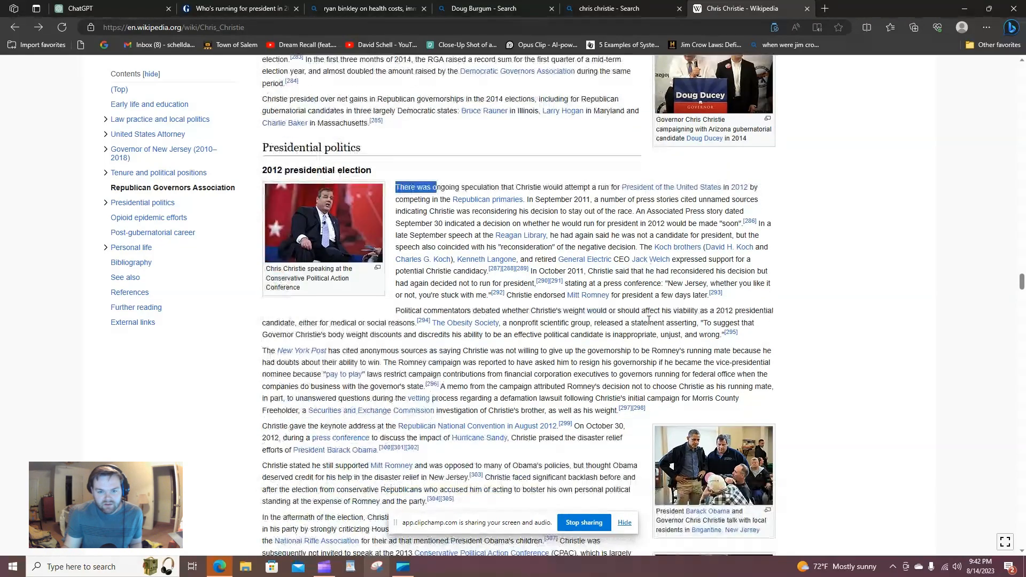
{"action": "scroll", "scroll_direction": "down", "scroll_amount": 3}
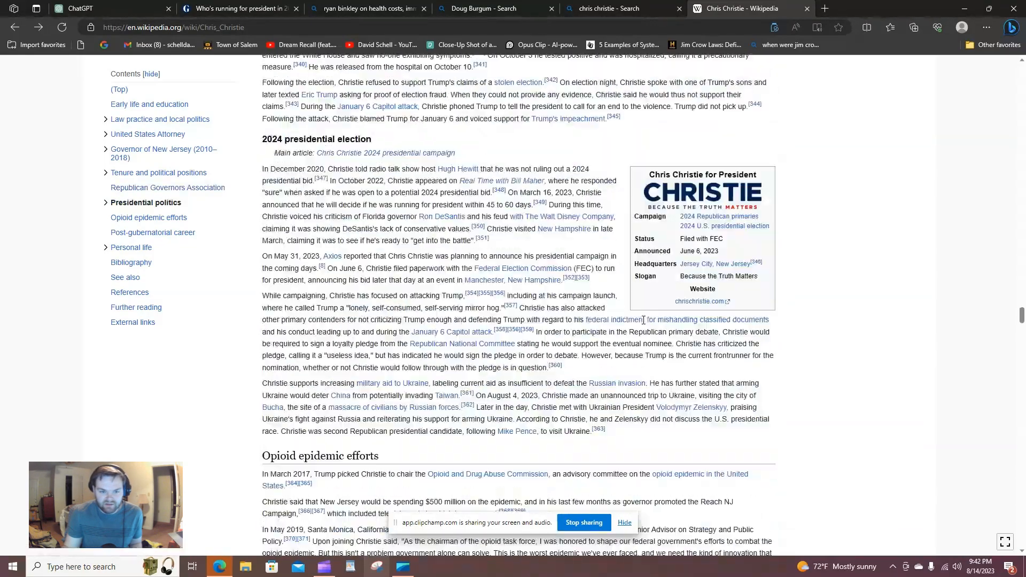
{"action": "scroll", "scroll_direction": "down", "scroll_amount": 3}
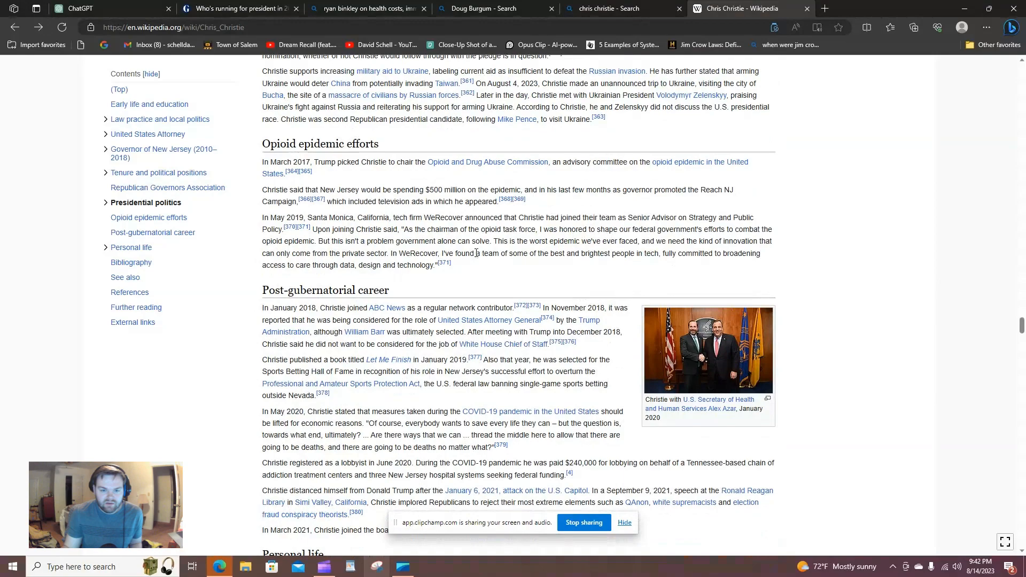
{"action": "scroll", "scroll_direction": "down", "scroll_amount": 3}
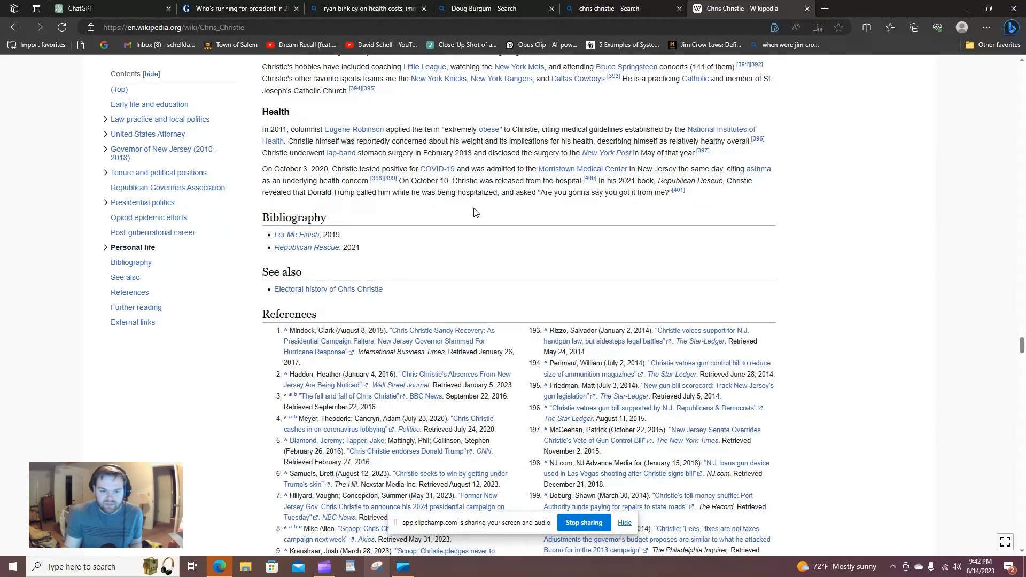
{"action": "scroll", "scroll_direction": "up", "scroll_amount": 3}
{"action": "type", "text": "h"}
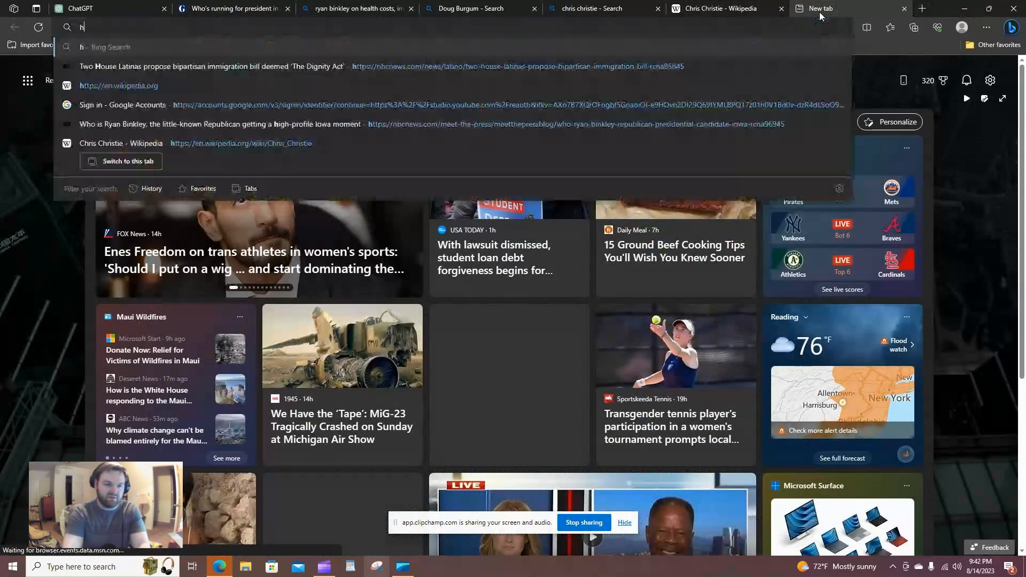
Step: Search 'how old is chris paul', then close that tab to return to Christie's article
{"action": "type", "text": "ow old is c"}
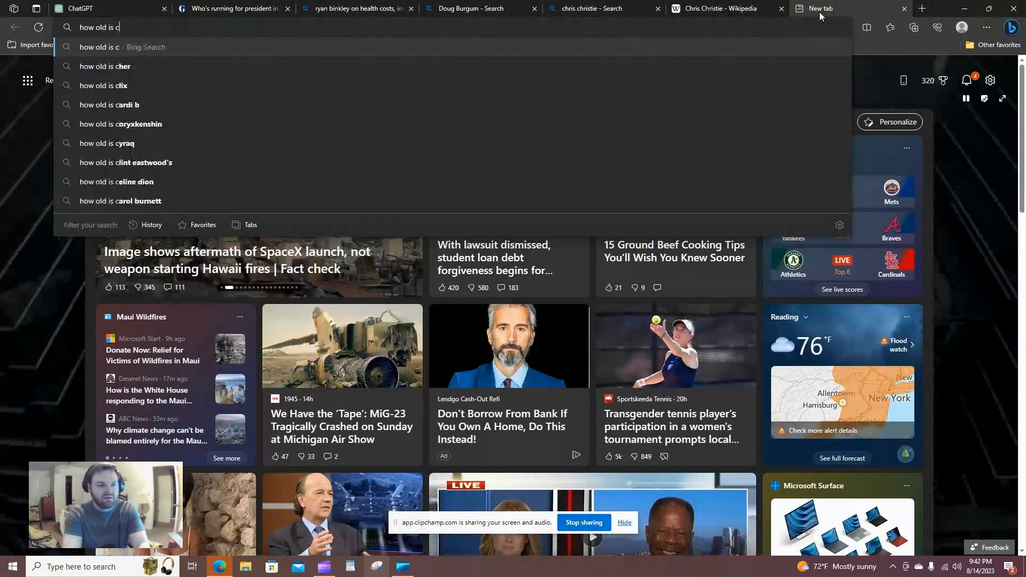
{"action": "type", "text": "hris paul"}
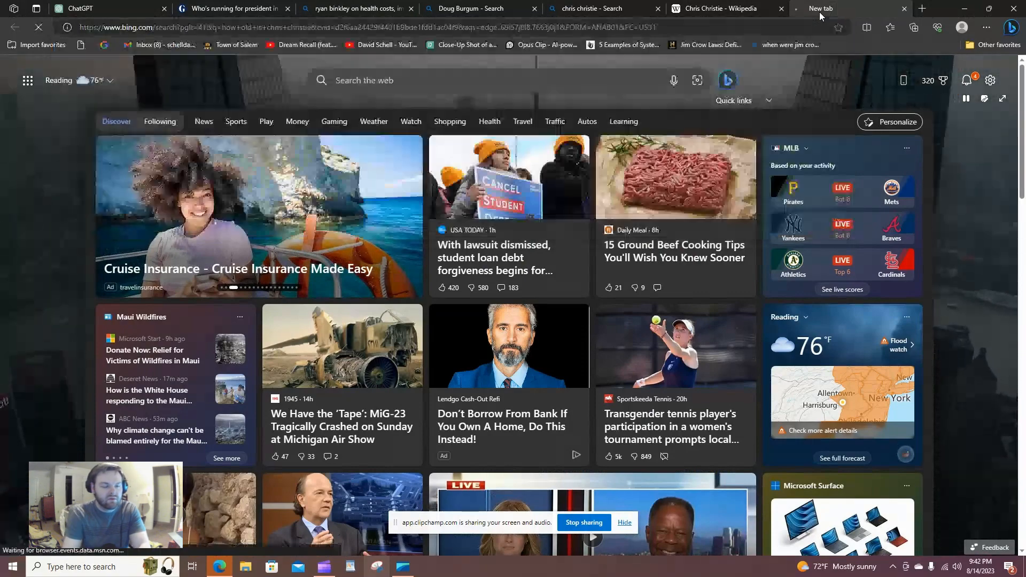
{"action": "left_click", "coordinate": [850, 9]}
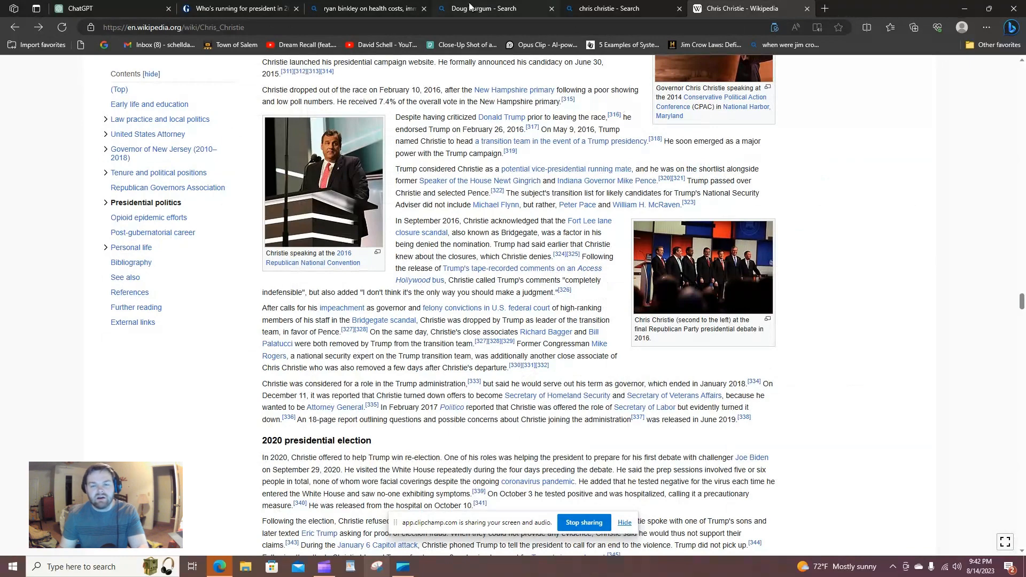
Step: Skim the Guardian Republican candidate list back to Binkley and Burgum, then bring up Clipchamp
{"action": "left_click", "coordinate": [240, 8]}
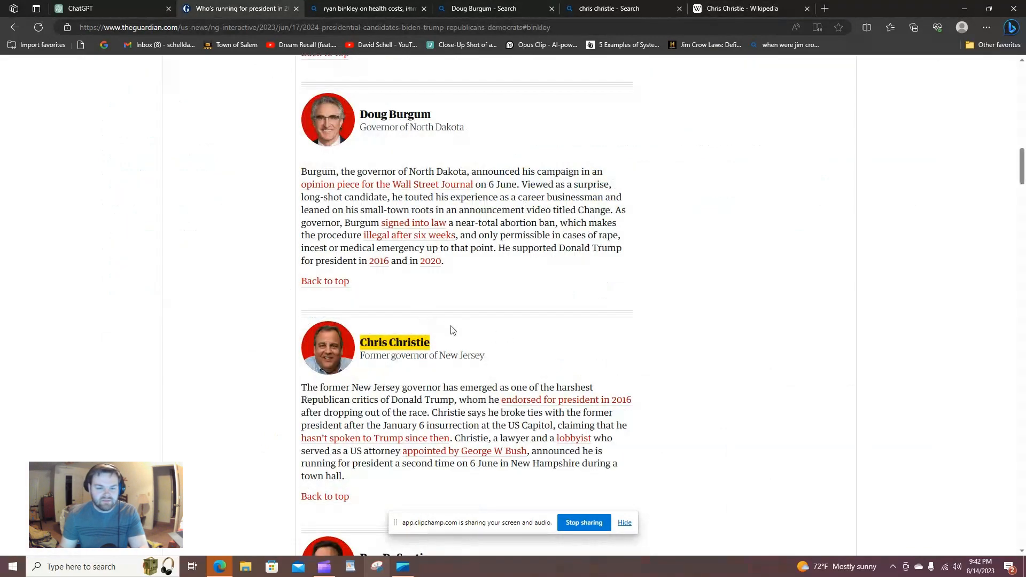
{"action": "scroll", "scroll_direction": "up", "scroll_amount": 3}
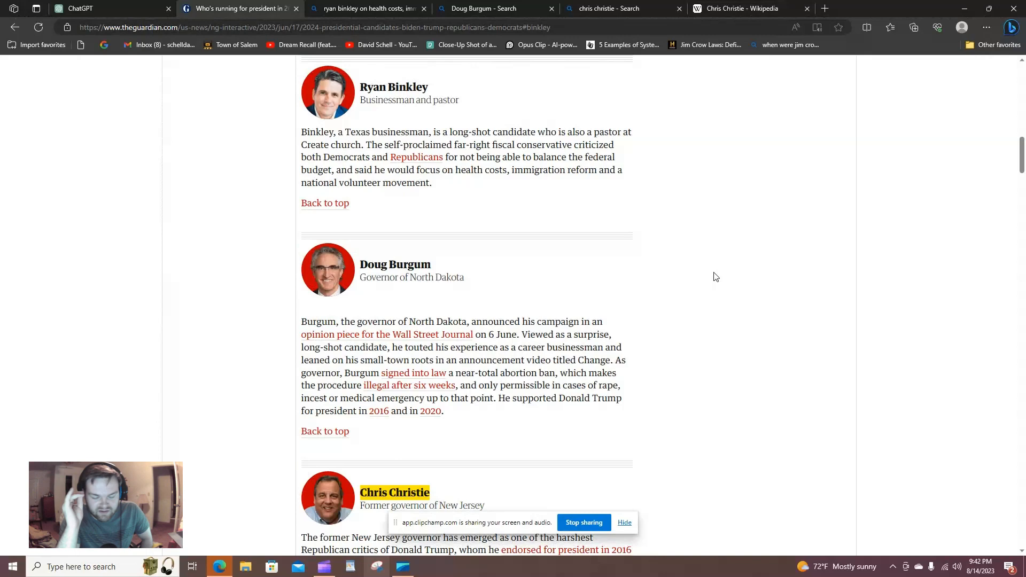
{"action": "mouse_move", "coordinate": [392, 293]}
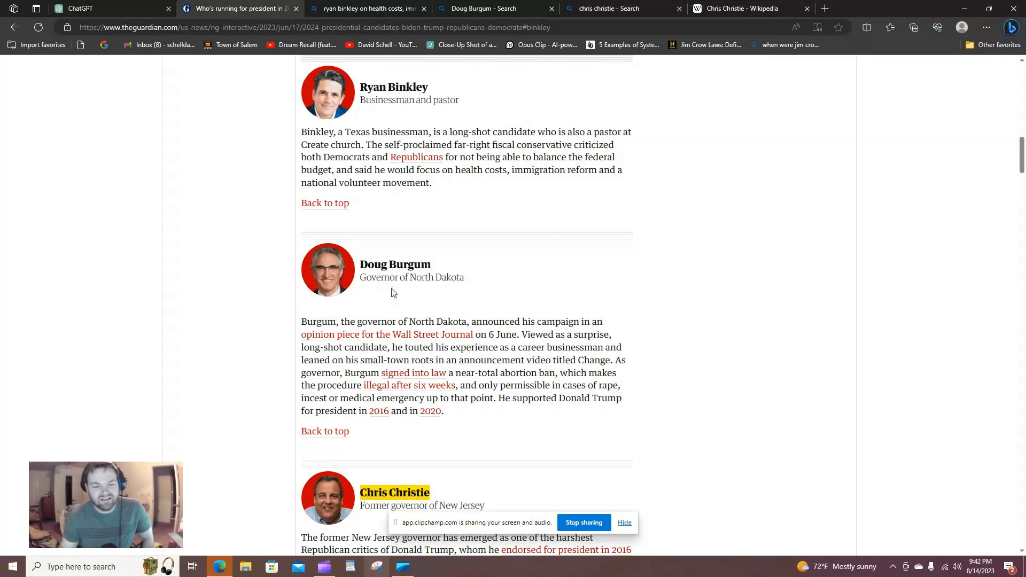
{"action": "scroll", "scroll_direction": "down", "scroll_amount": 3}
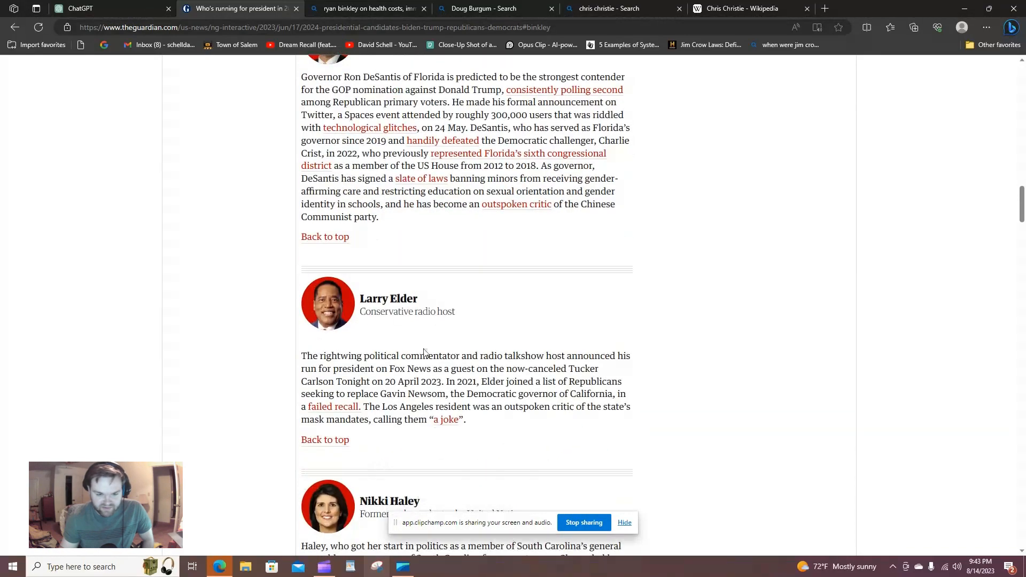
{"action": "scroll", "scroll_direction": "down", "scroll_amount": 3}
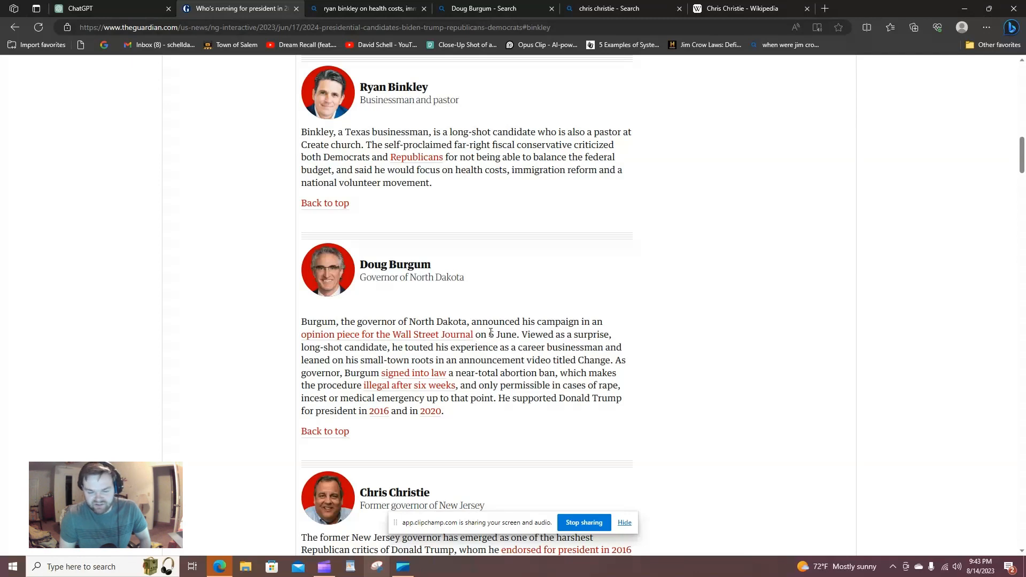
{"action": "mouse_move", "coordinate": [384, 172]}
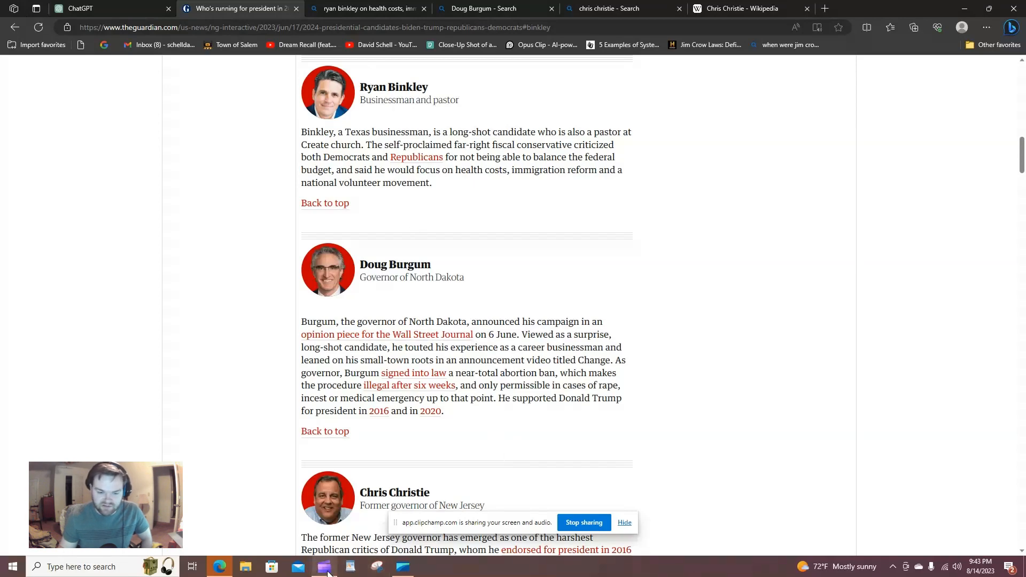
{"action": "left_click", "coordinate": [323, 567]}
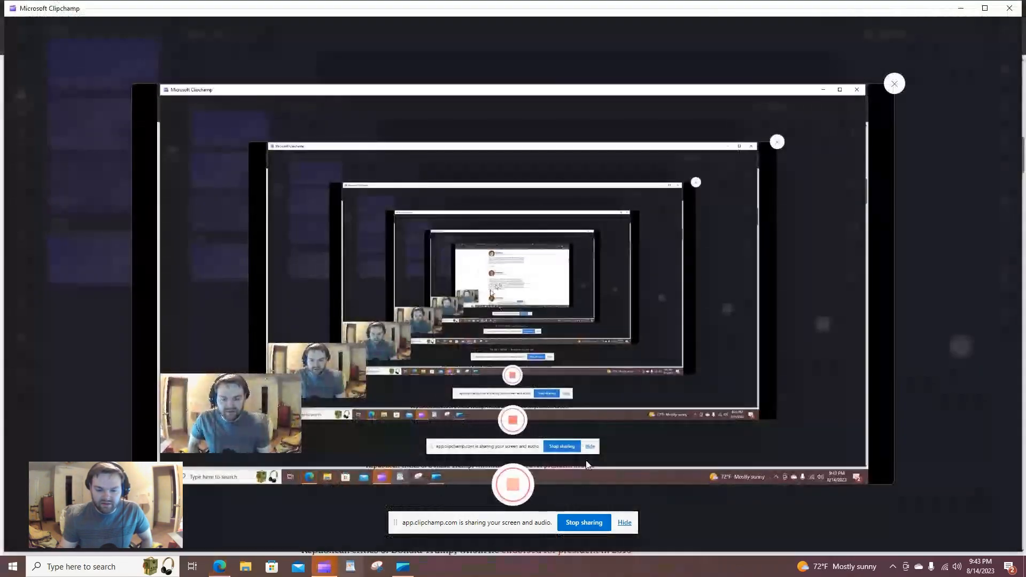